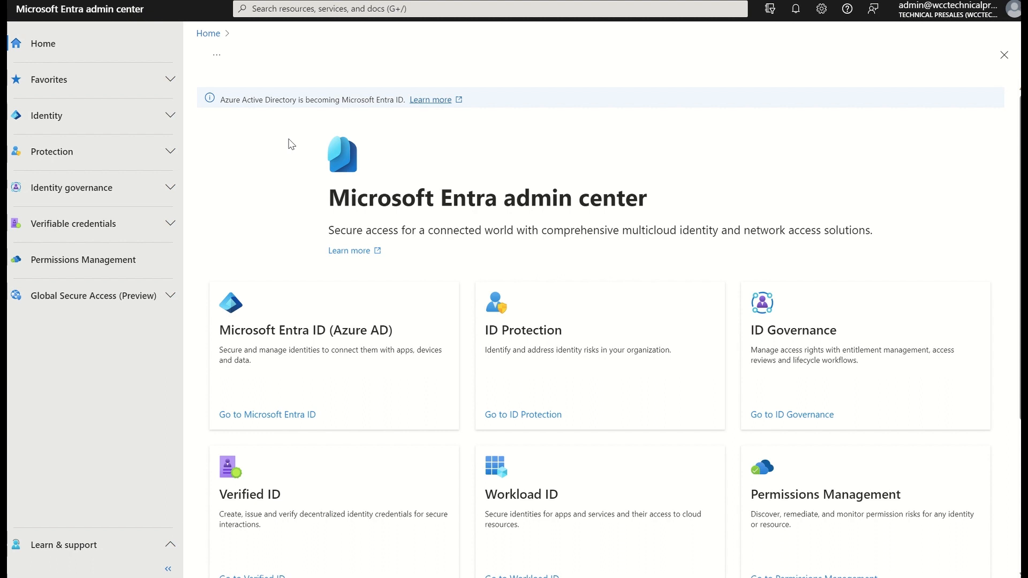
{"action": "mouse_move", "coordinate": [130, 118]}
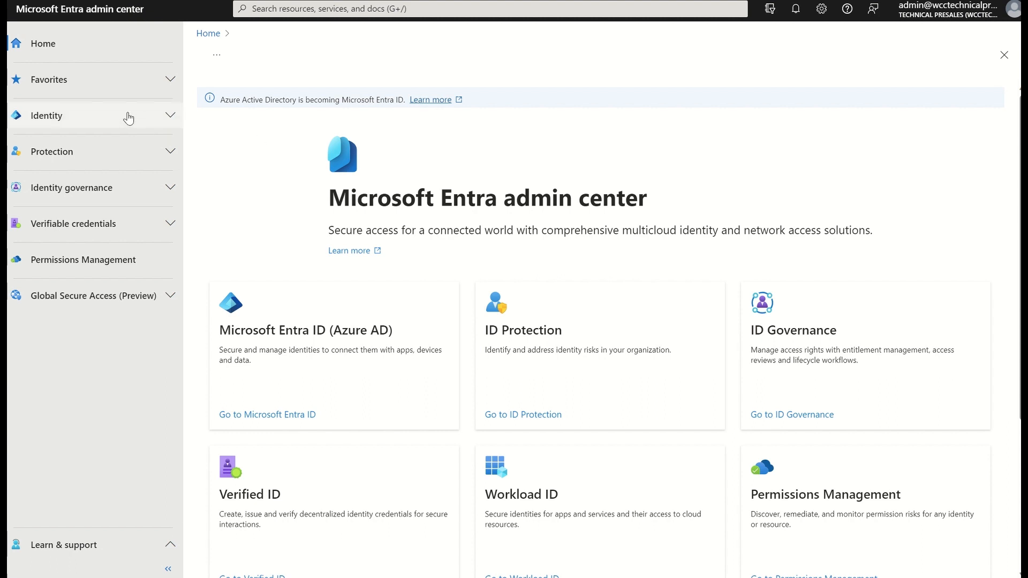
Show the All users list under Identity > Users, with 24 users found
{"action": "left_click", "coordinate": [46, 116]}
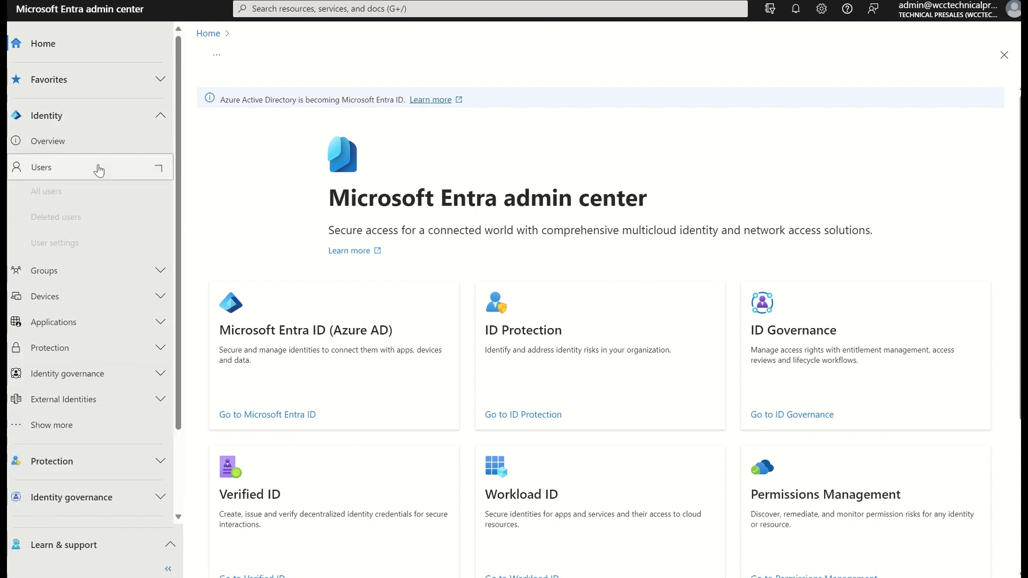
{"action": "left_click", "coordinate": [41, 167]}
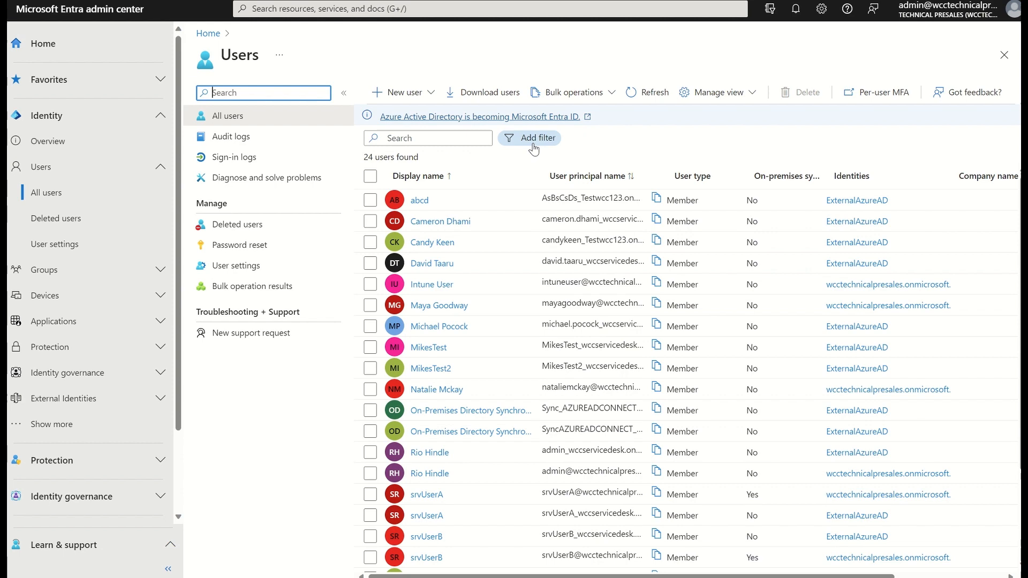
{"action": "left_click", "coordinate": [535, 138]}
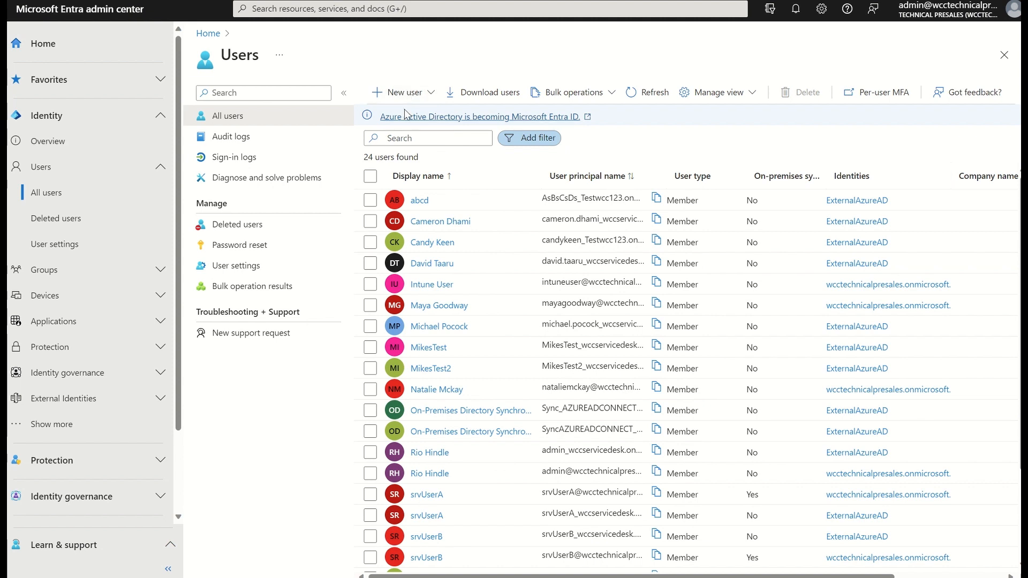
Reveal the New user choices: create a new internal user or invite an external one
{"action": "left_click", "coordinate": [398, 92]}
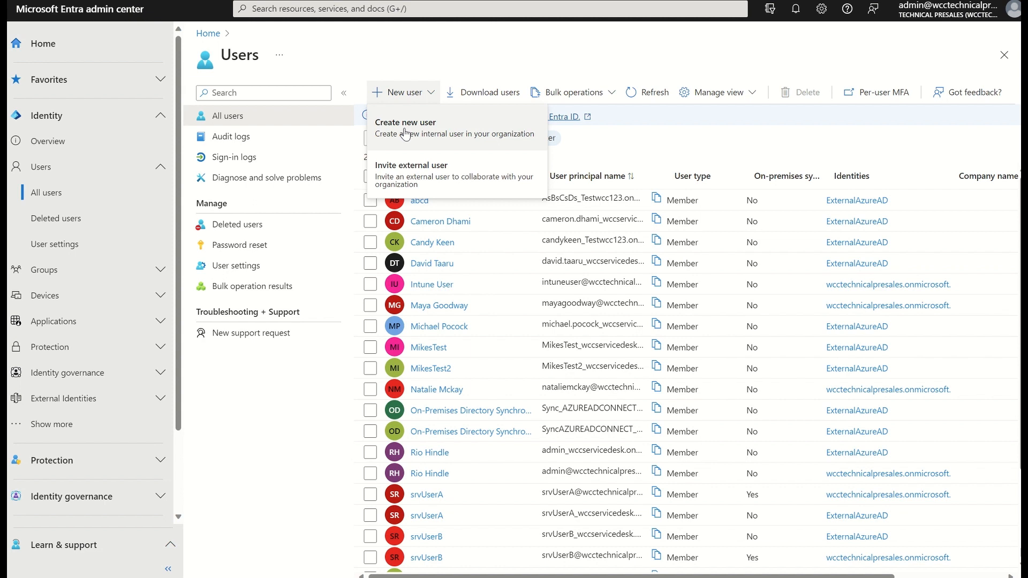
{"action": "mouse_move", "coordinate": [429, 177]}
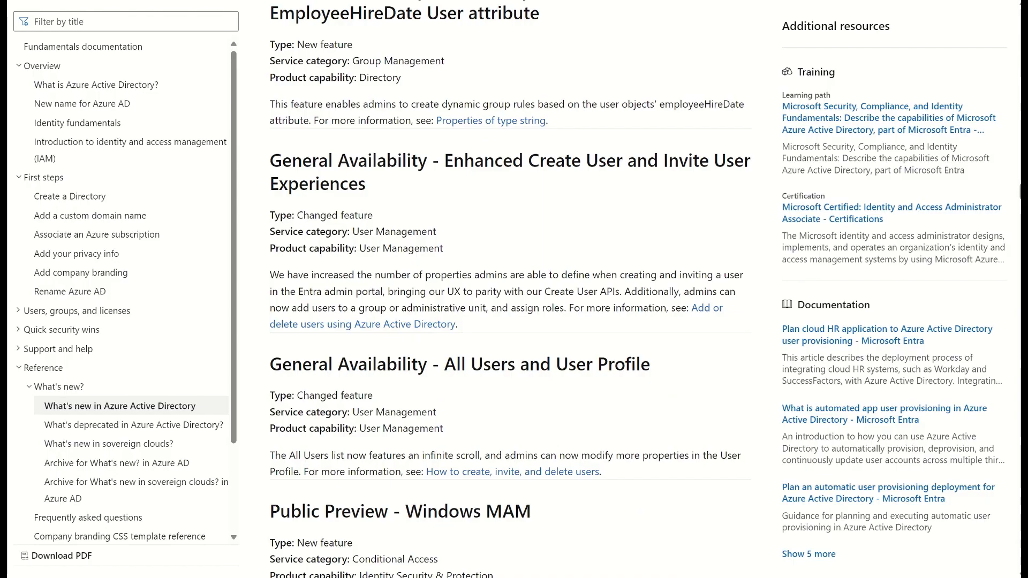
{"action": "mouse_move", "coordinate": [354, 186]}
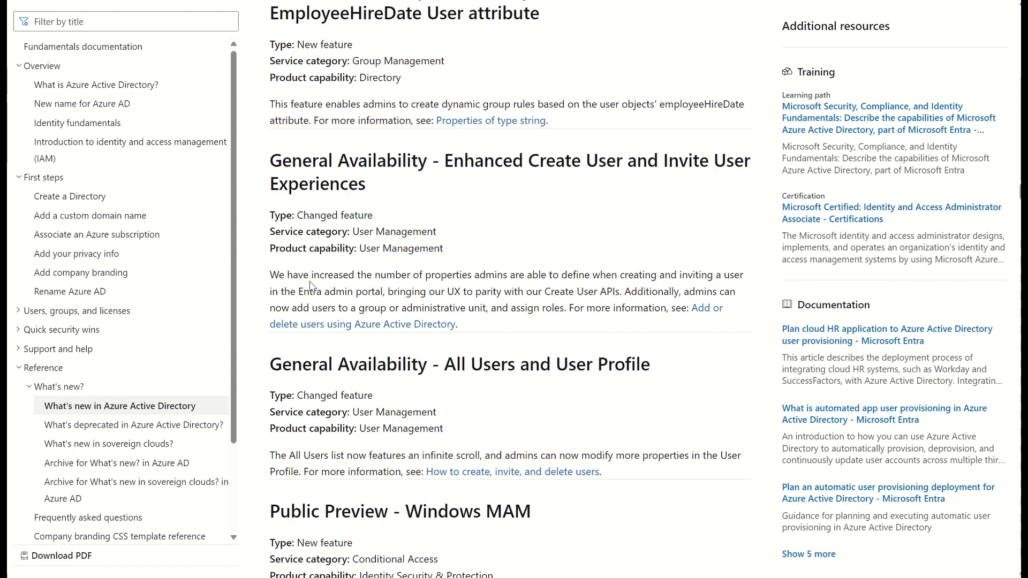
{"action": "mouse_move", "coordinate": [429, 328]}
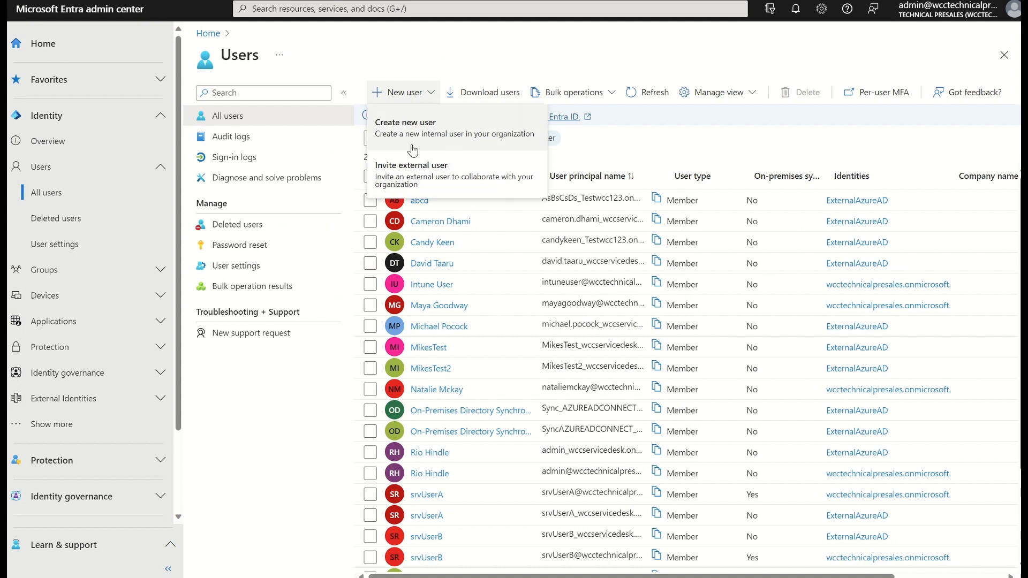
{"action": "mouse_move", "coordinate": [410, 175]}
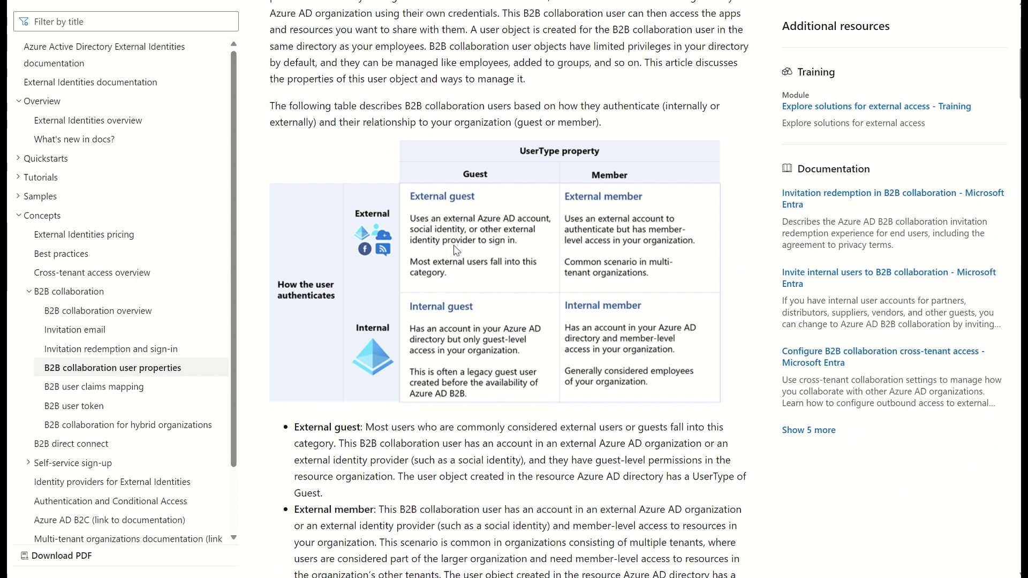
{"action": "mouse_move", "coordinate": [707, 154]}
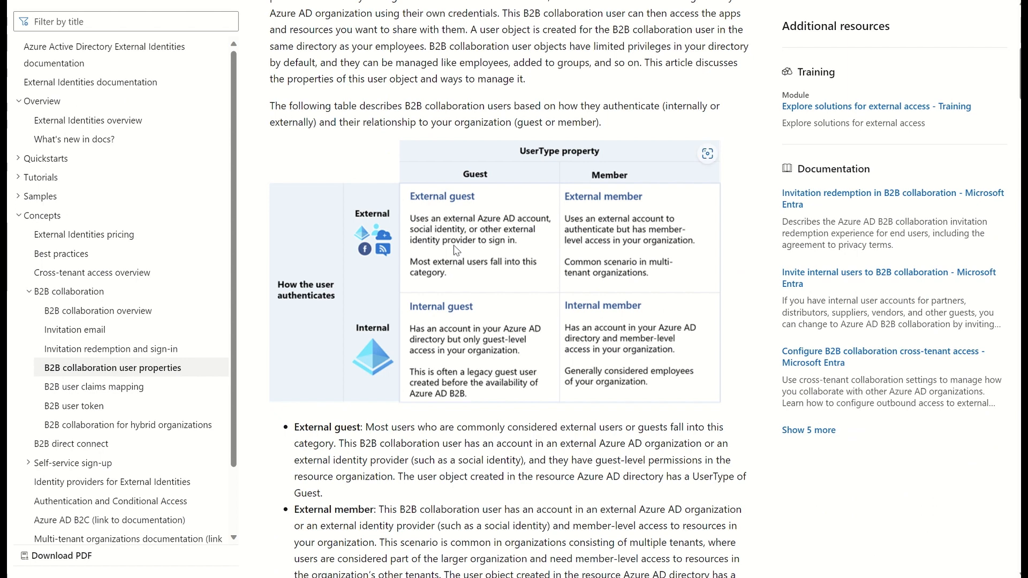
{"action": "mouse_move", "coordinate": [536, 158]}
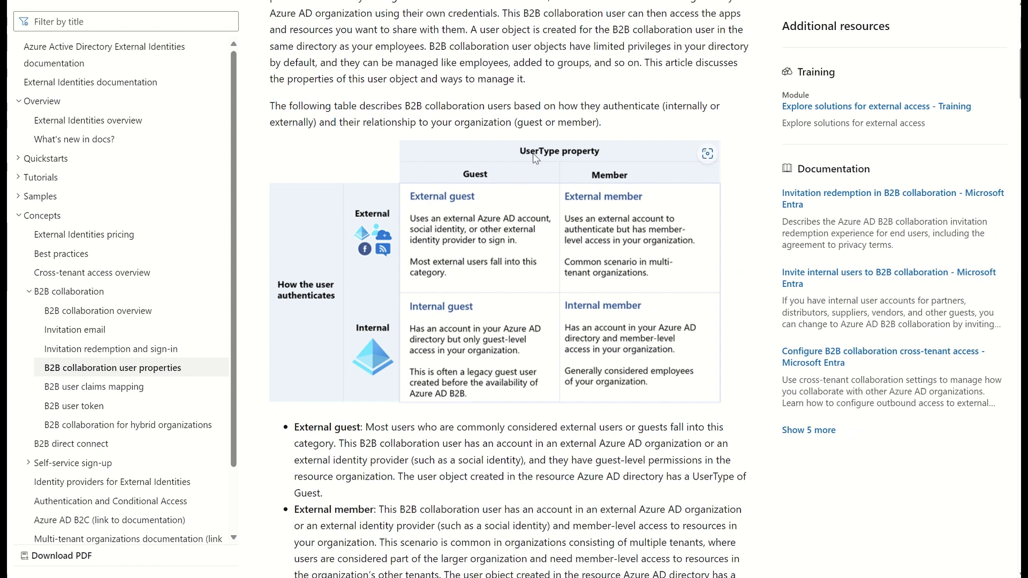
{"action": "mouse_move", "coordinate": [489, 181]}
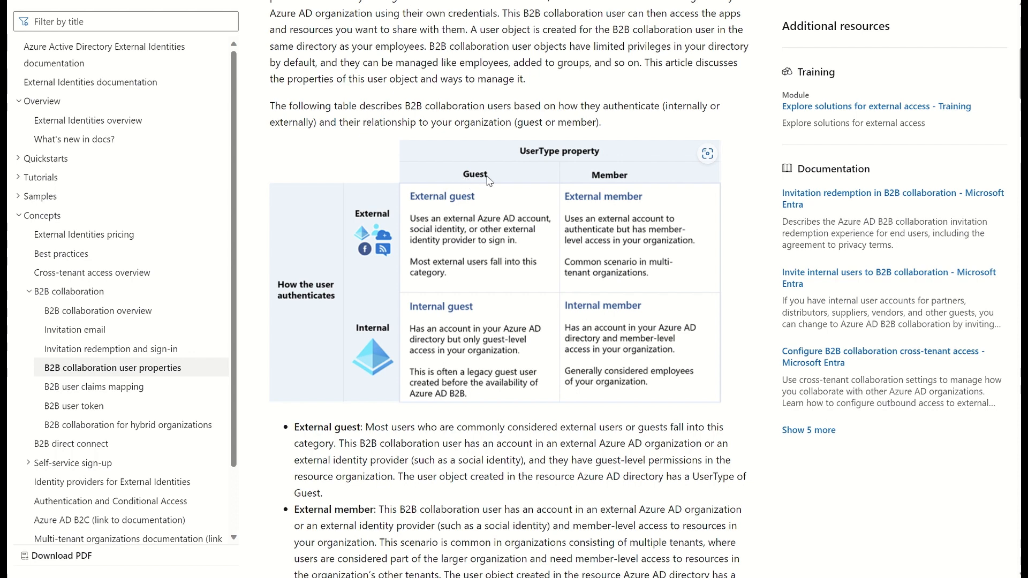
{"action": "mouse_move", "coordinate": [464, 182]}
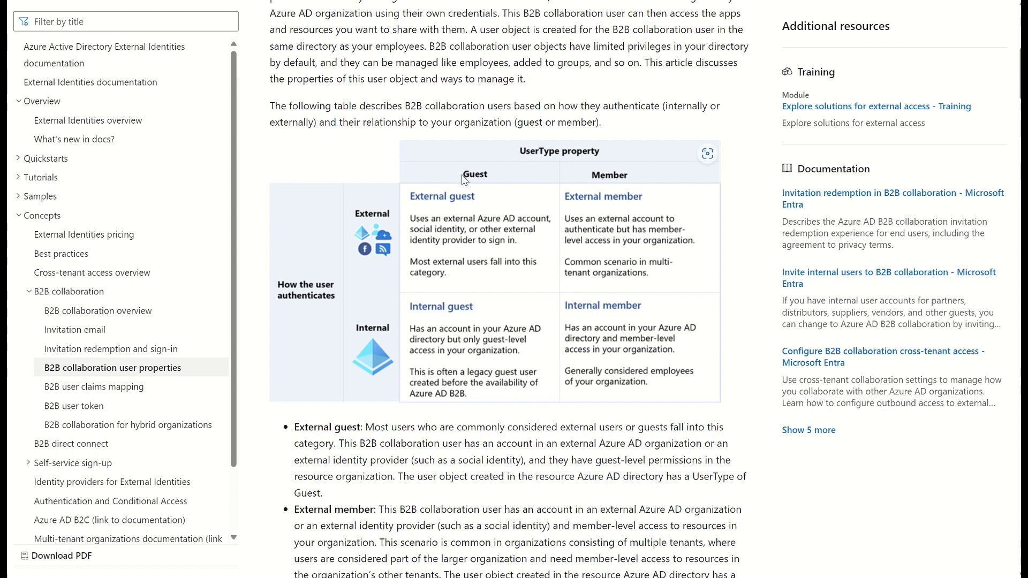
{"action": "mouse_move", "coordinate": [464, 204]}
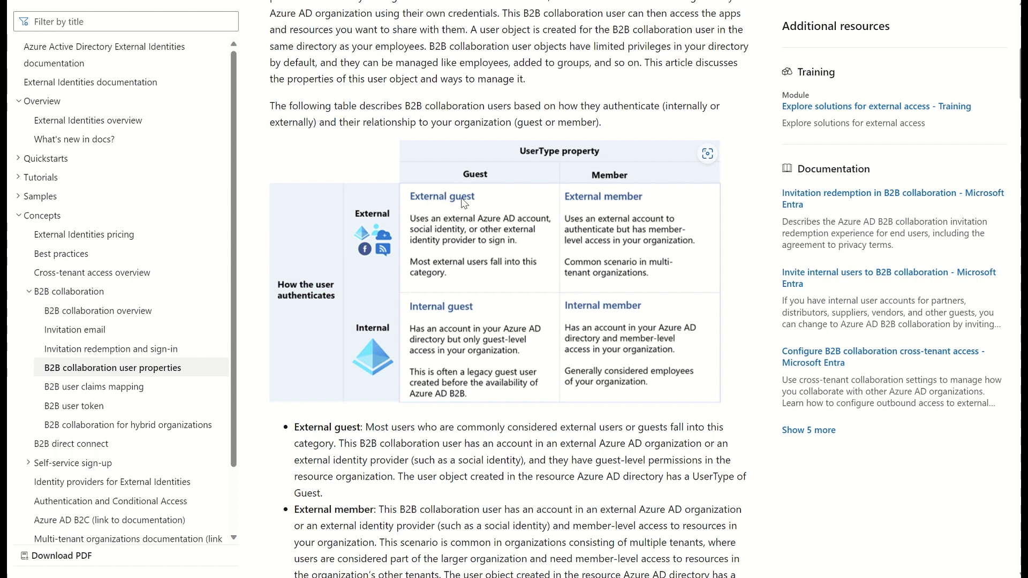
{"action": "mouse_move", "coordinate": [504, 228]}
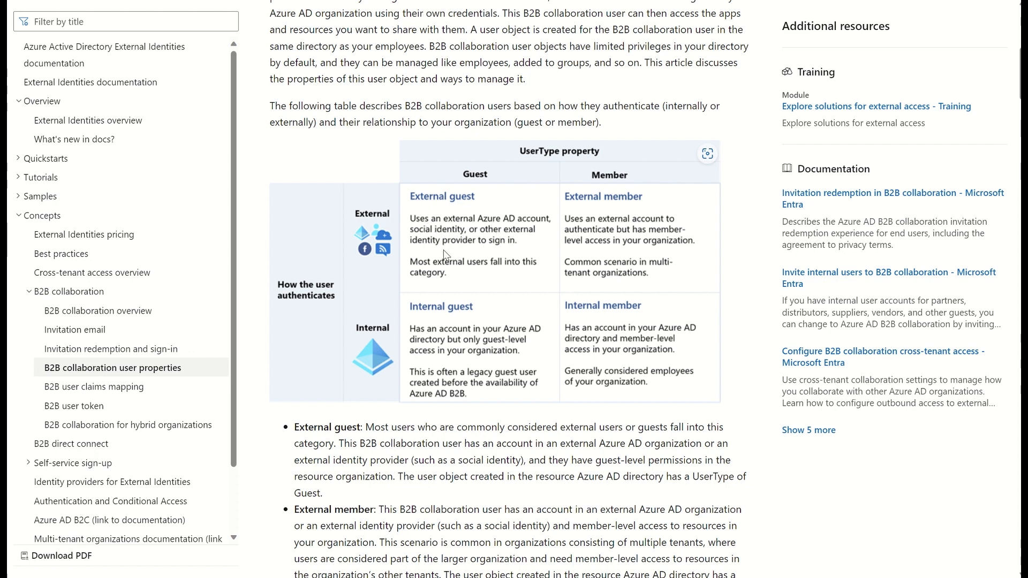
{"action": "mouse_move", "coordinate": [488, 253]}
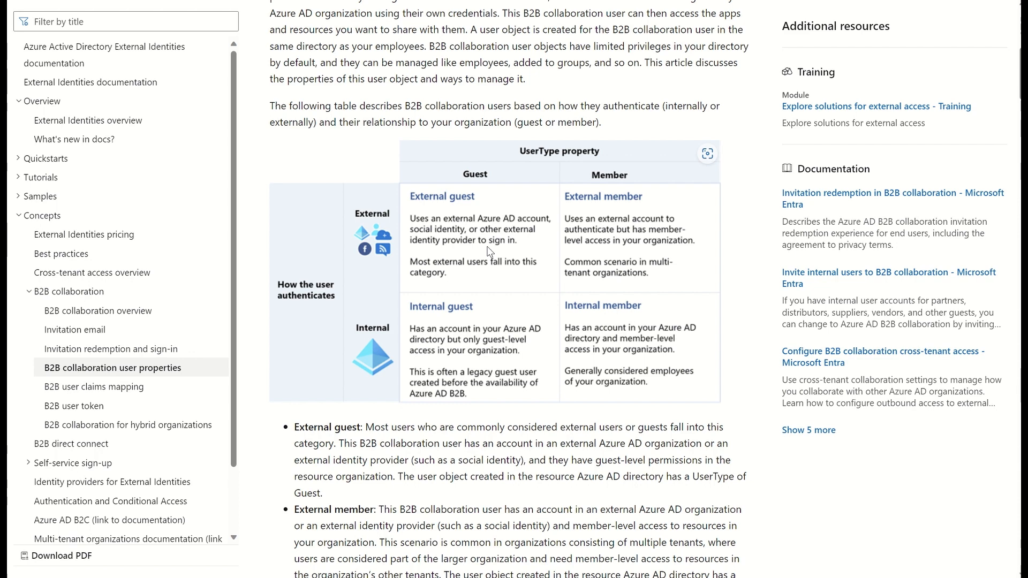
{"action": "mouse_move", "coordinate": [507, 266]}
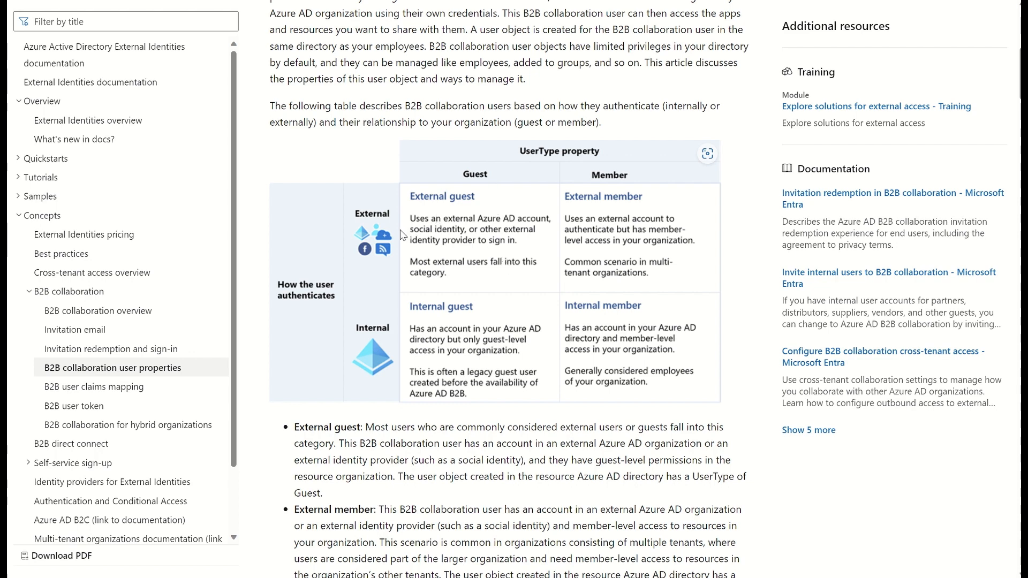
{"action": "mouse_move", "coordinate": [467, 238]}
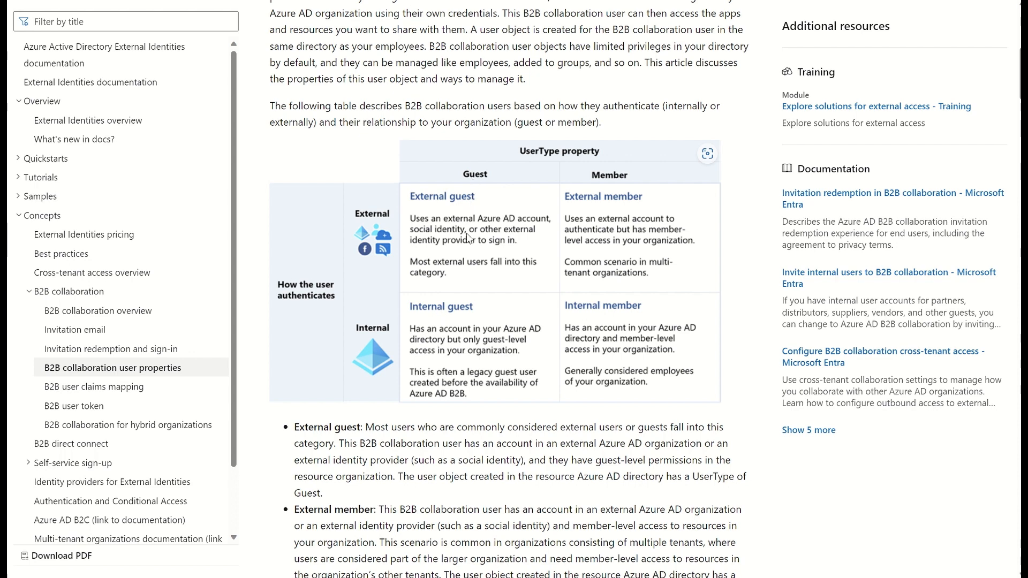
{"action": "mouse_move", "coordinate": [423, 337]}
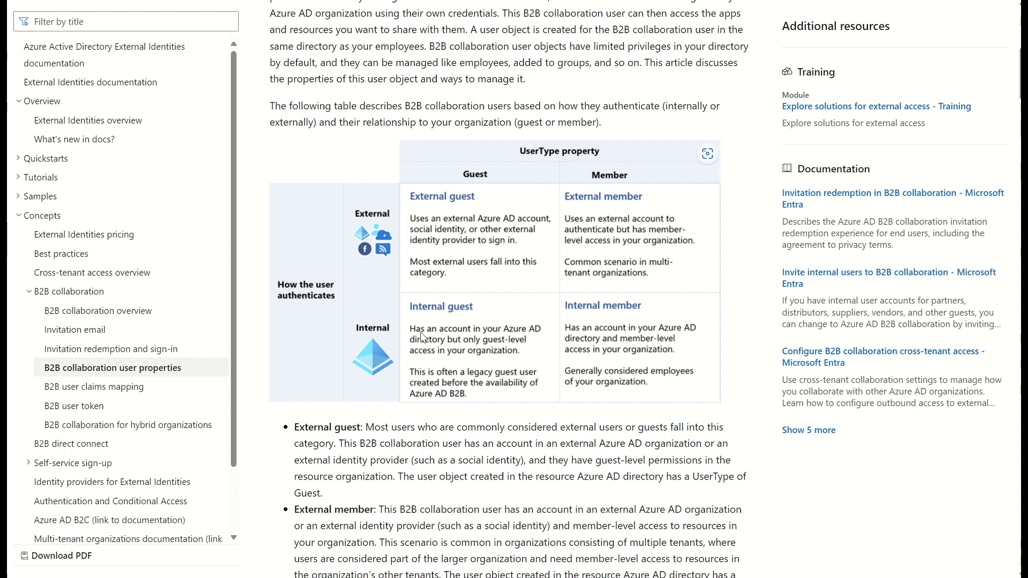
{"action": "mouse_move", "coordinate": [474, 343]}
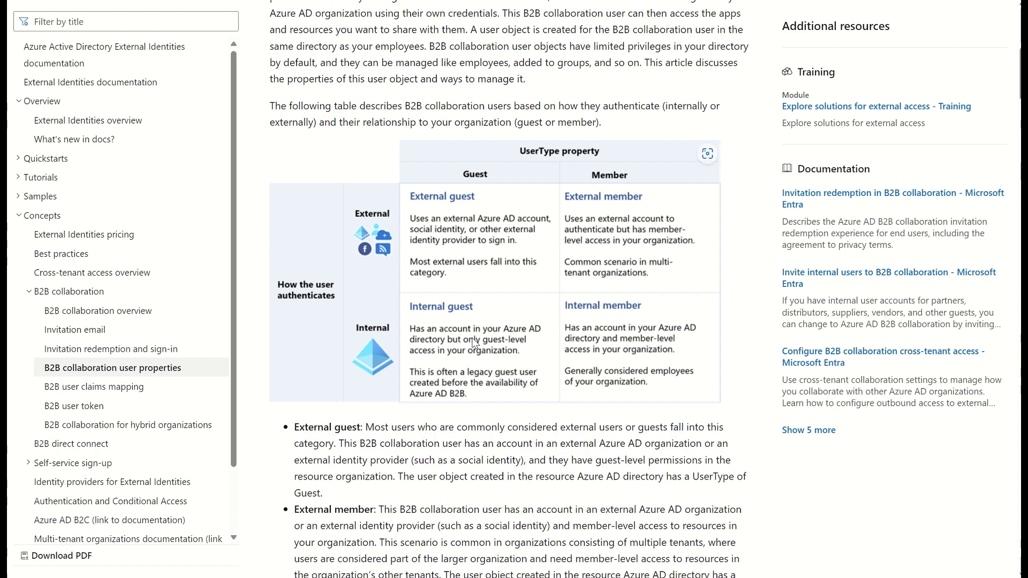
{"action": "mouse_move", "coordinate": [461, 385]}
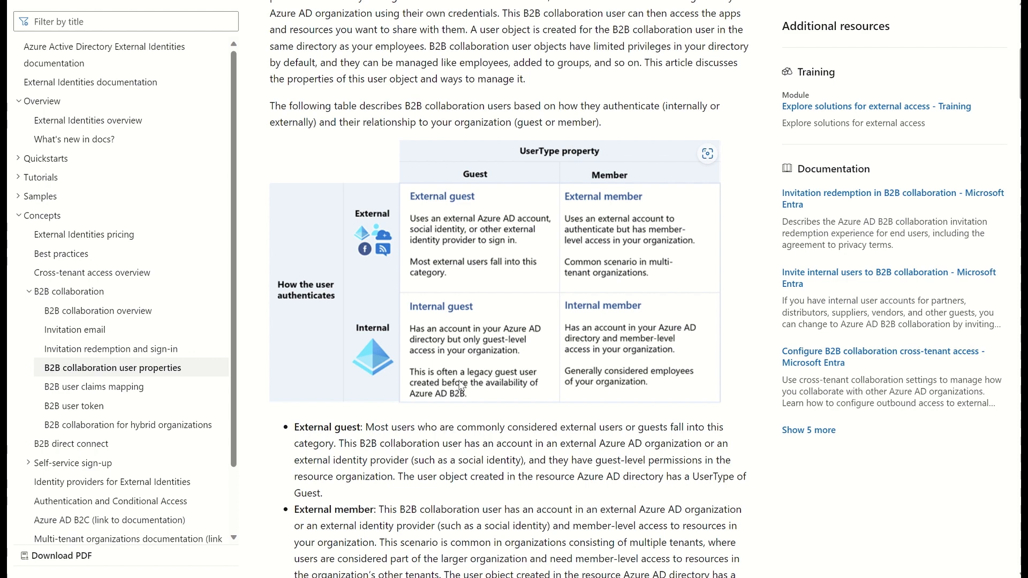
{"action": "mouse_move", "coordinate": [461, 389]}
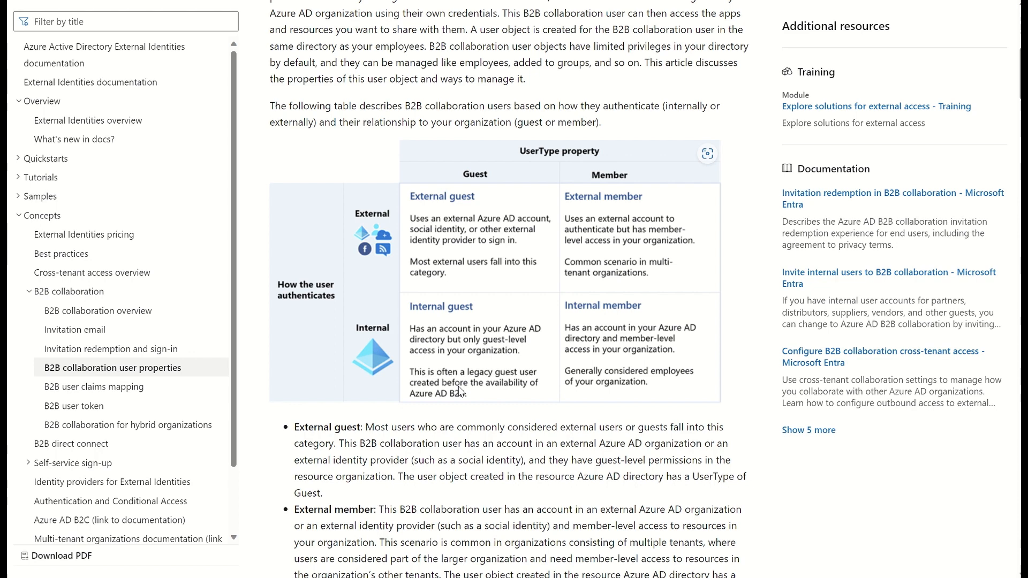
{"action": "mouse_move", "coordinate": [554, 366]}
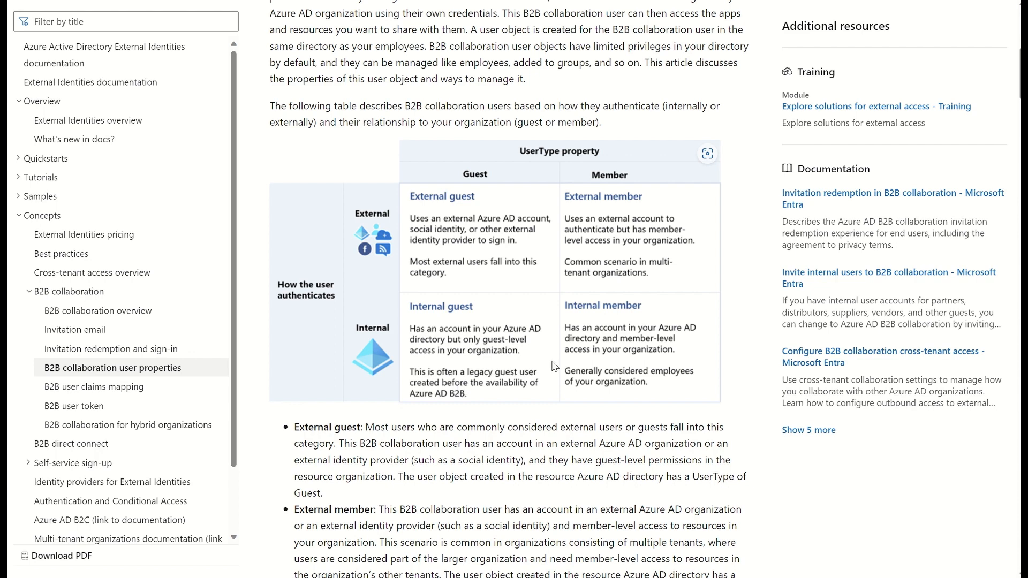
{"action": "mouse_move", "coordinate": [515, 182]}
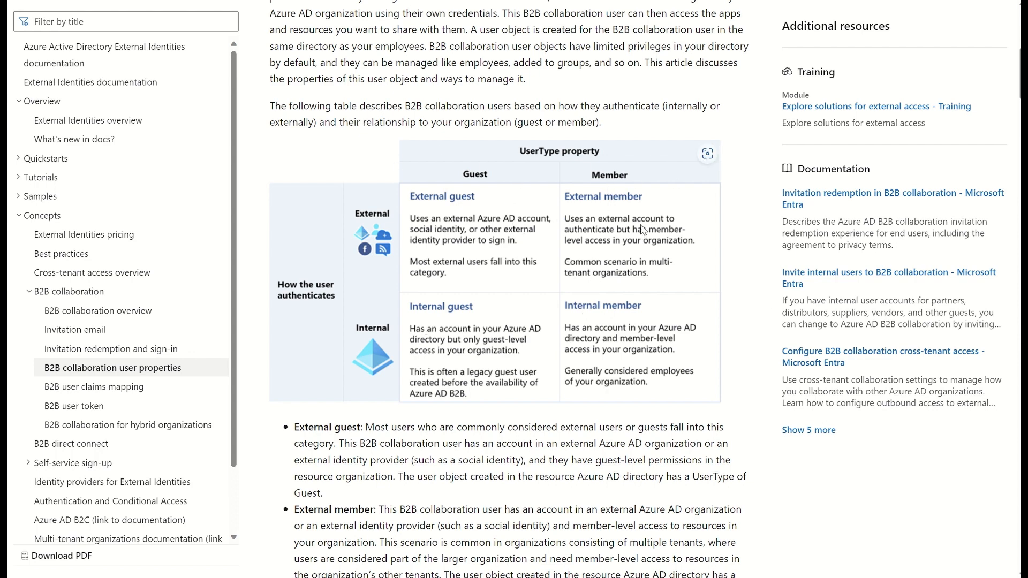
{"action": "mouse_move", "coordinate": [664, 255]}
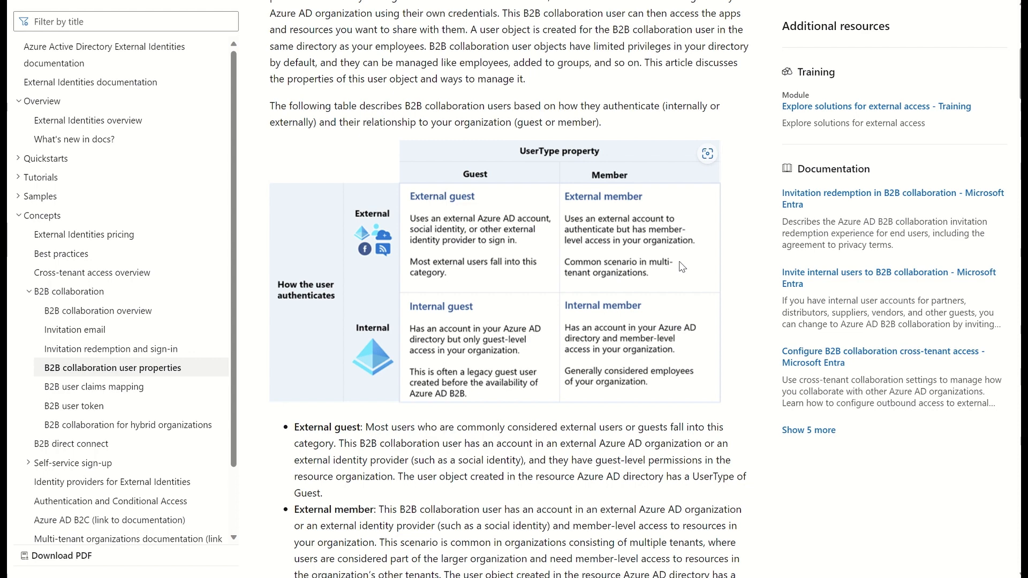
{"action": "mouse_move", "coordinate": [624, 346]}
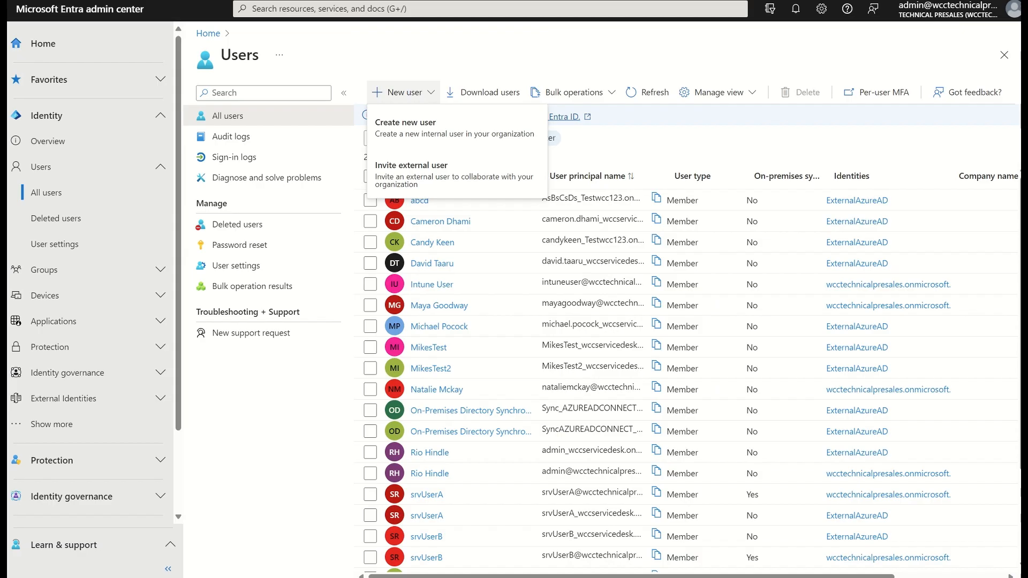
{"action": "mouse_move", "coordinate": [426, 134]}
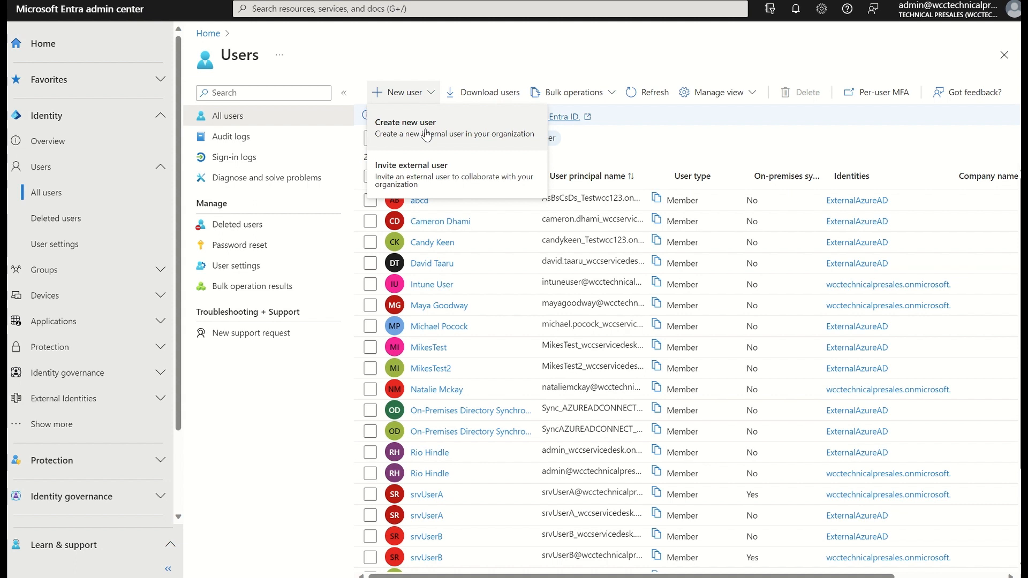
Start creating a new internal user from the New user choices
{"action": "left_click", "coordinate": [405, 122]}
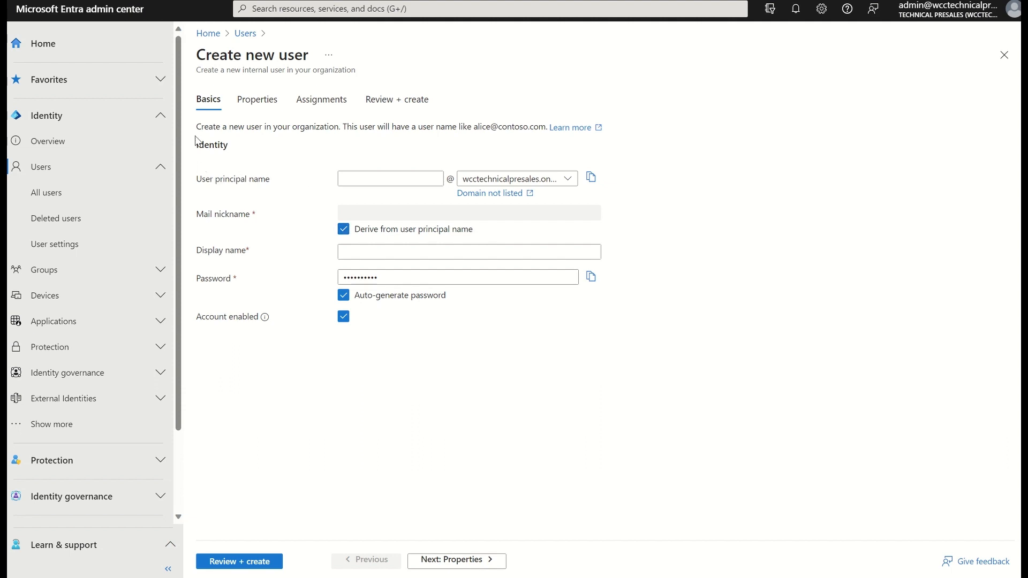
{"action": "mouse_move", "coordinate": [504, 208]}
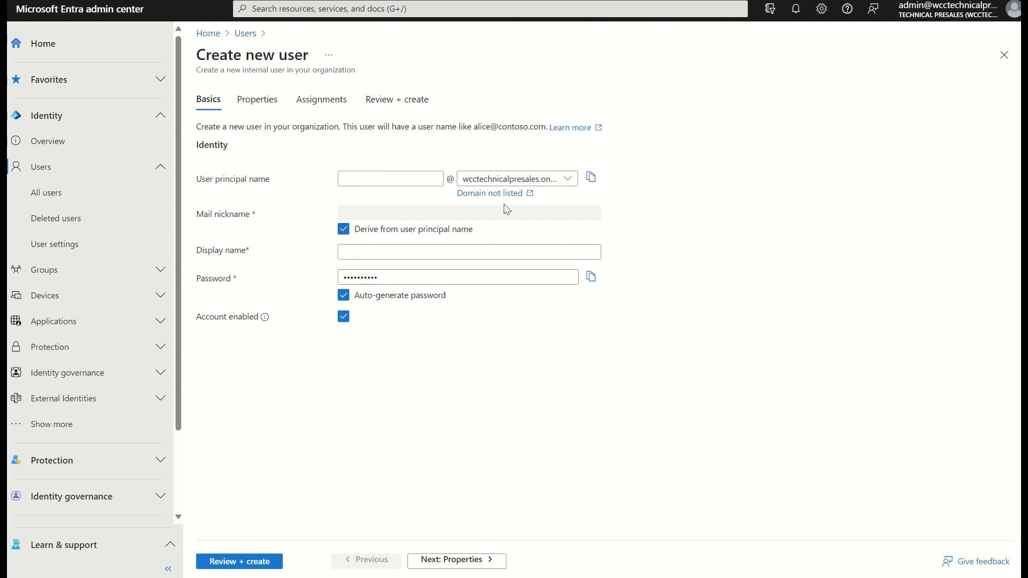
{"action": "mouse_move", "coordinate": [488, 221]}
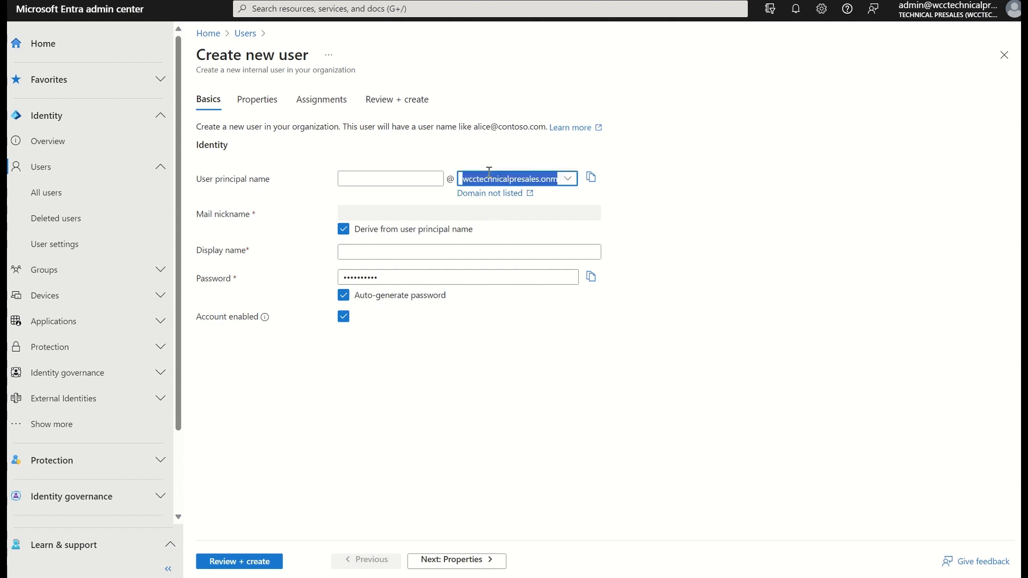
List the domains available for the new user's principal name
{"action": "left_click", "coordinate": [567, 179]}
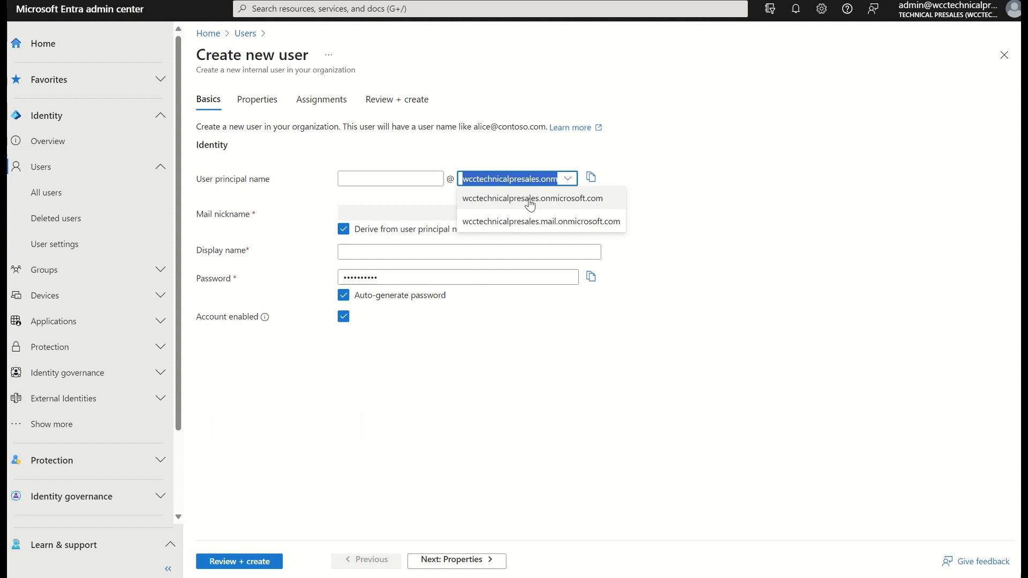
{"action": "left_click", "coordinate": [390, 179]}
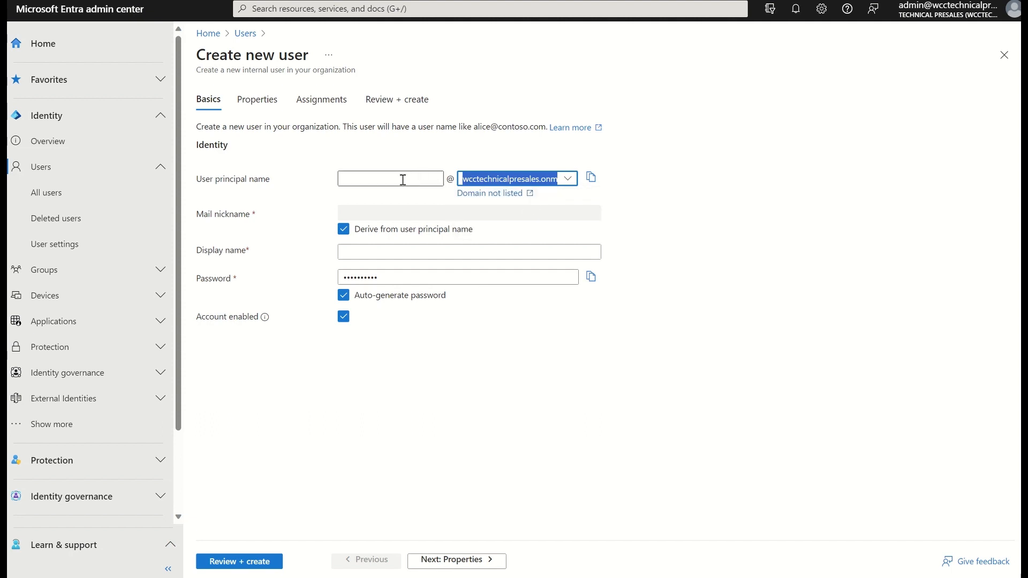
{"action": "type", "text": "riohindle"}
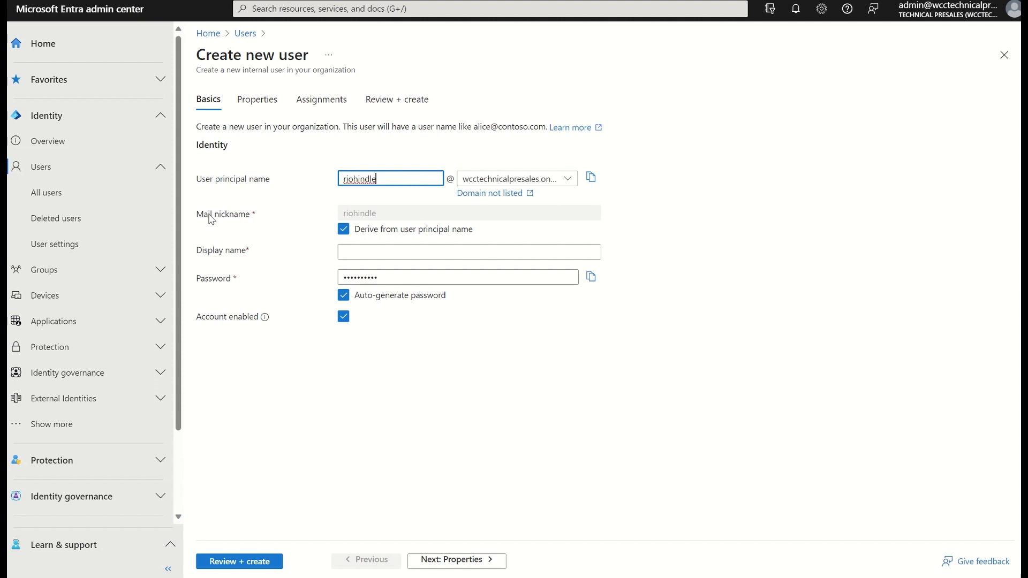
{"action": "mouse_move", "coordinate": [291, 223]}
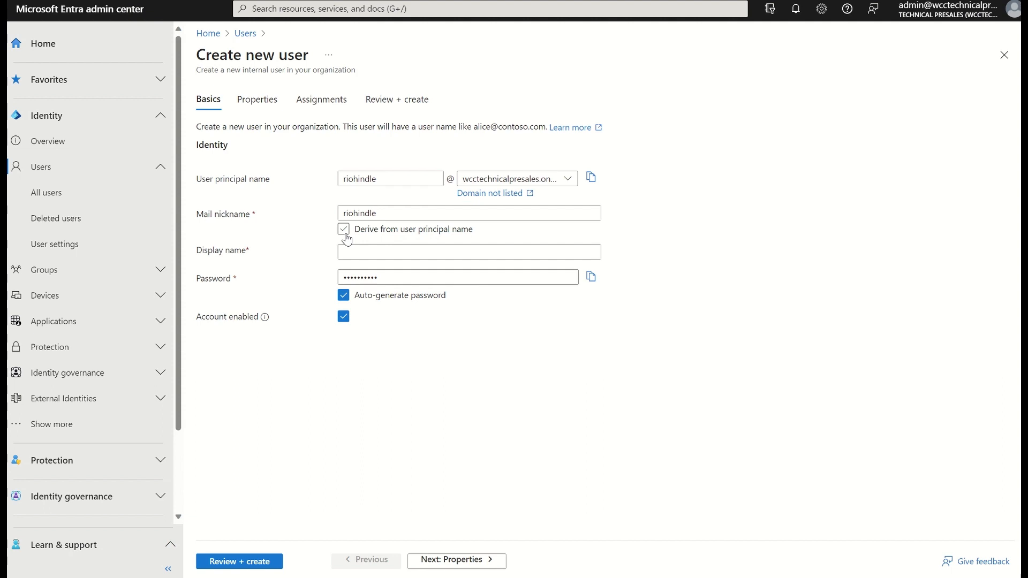
{"action": "left_click", "coordinate": [344, 230]}
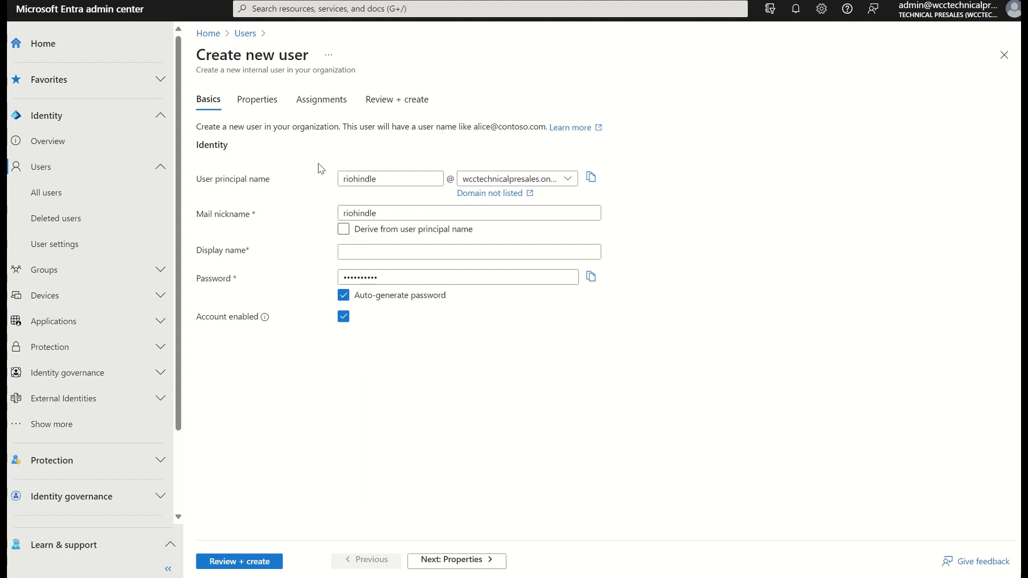
{"action": "mouse_move", "coordinate": [294, 177]}
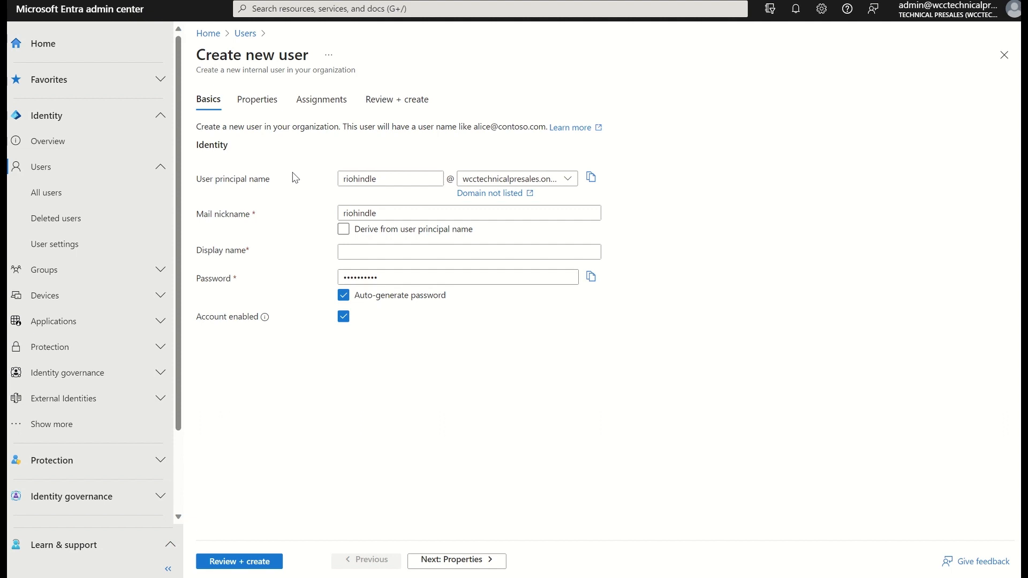
{"action": "left_click", "coordinate": [344, 229]}
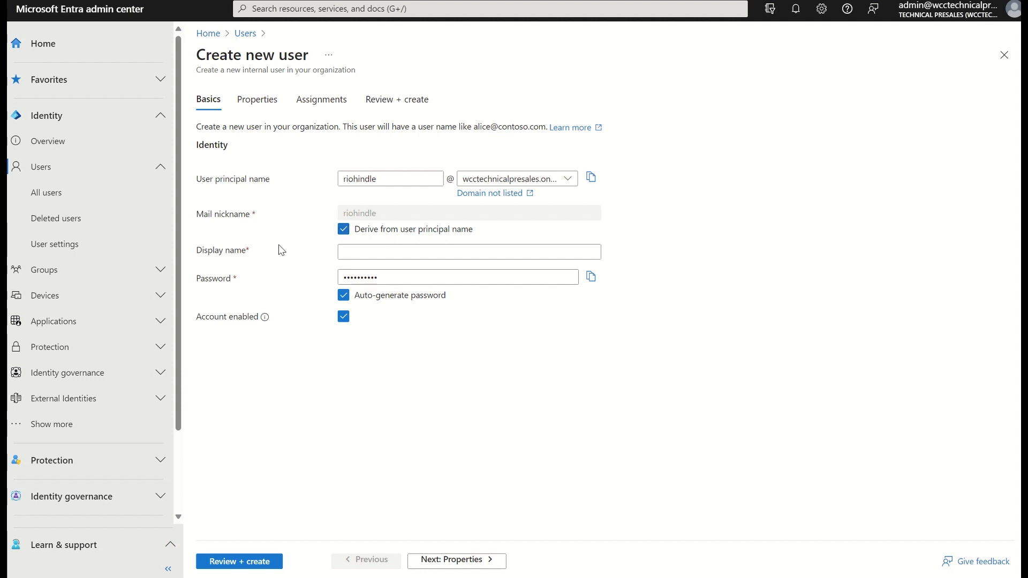
{"action": "left_click", "coordinate": [468, 251]}
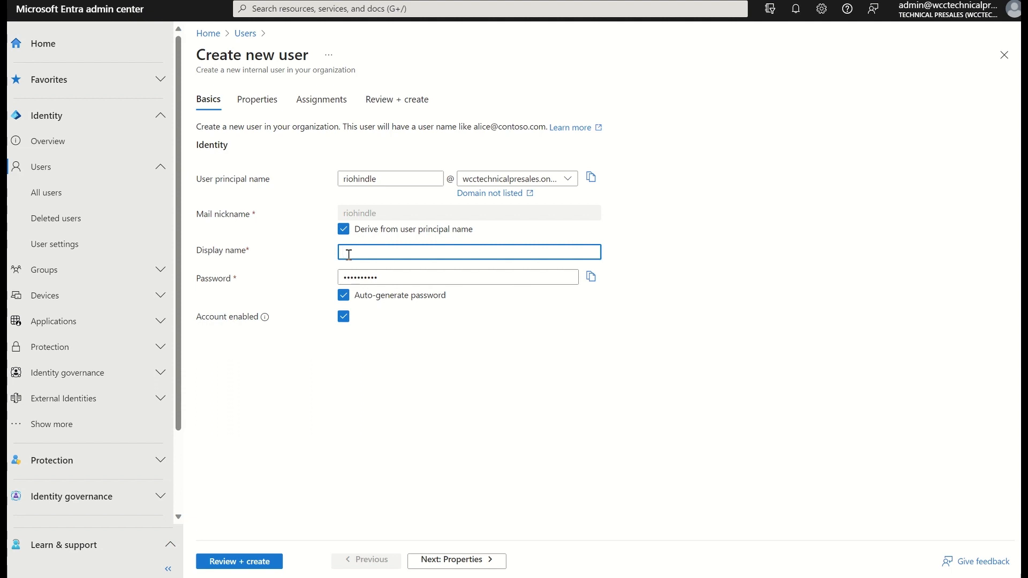
{"action": "type", "text": "Rio H"}
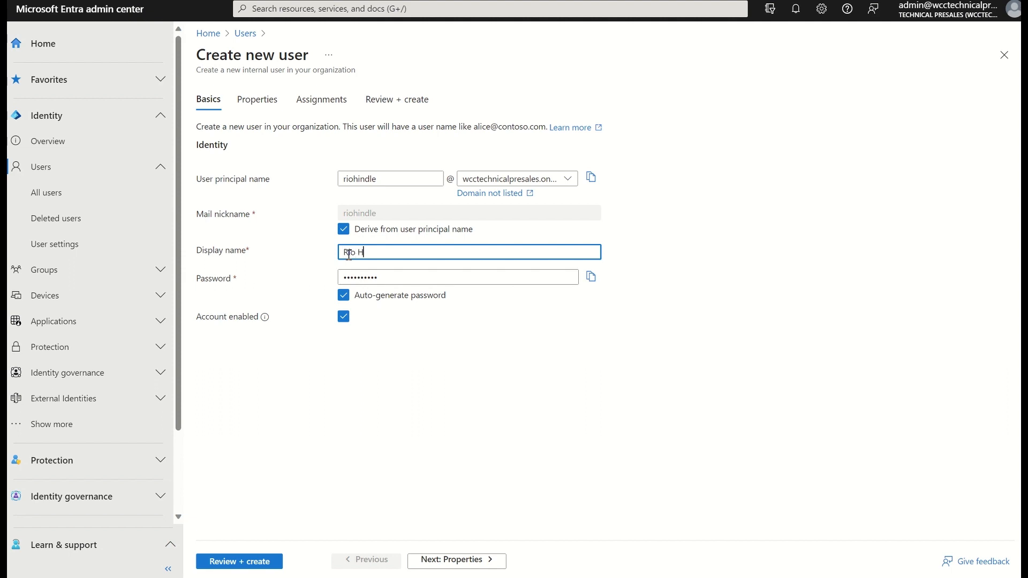
{"action": "type", "text": "indle"}
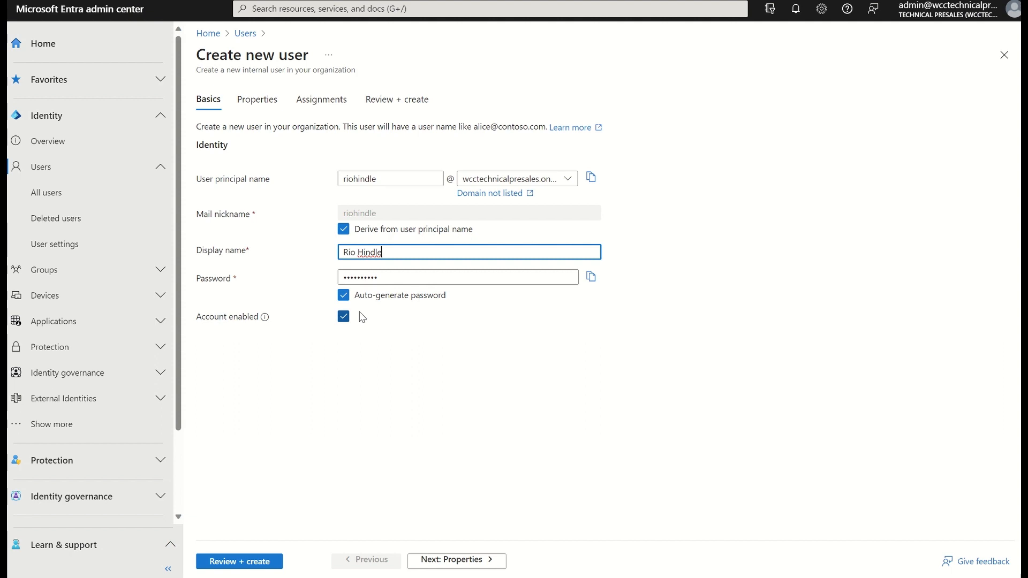
{"action": "mouse_move", "coordinate": [592, 277]}
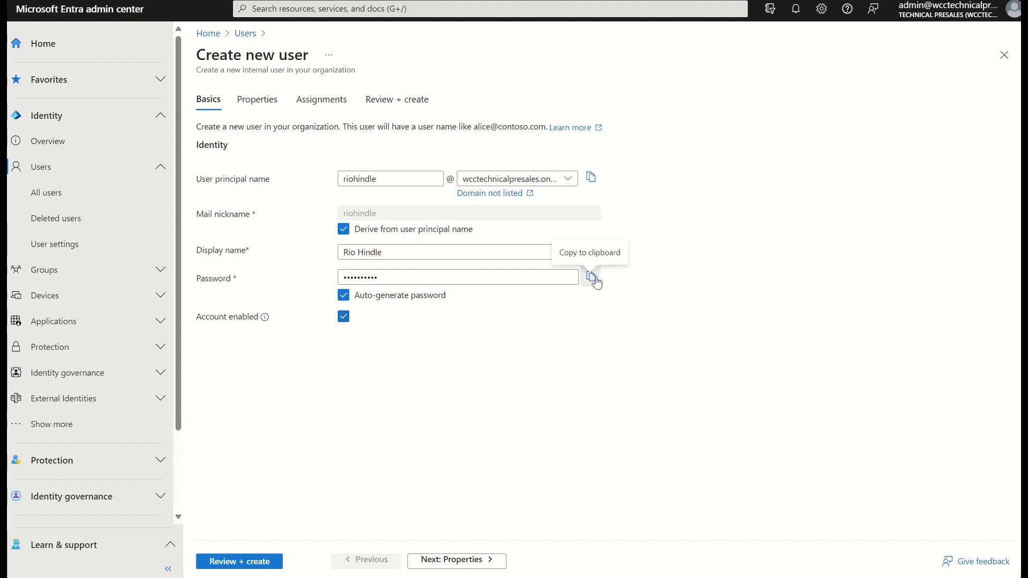
{"action": "left_click", "coordinate": [592, 276]}
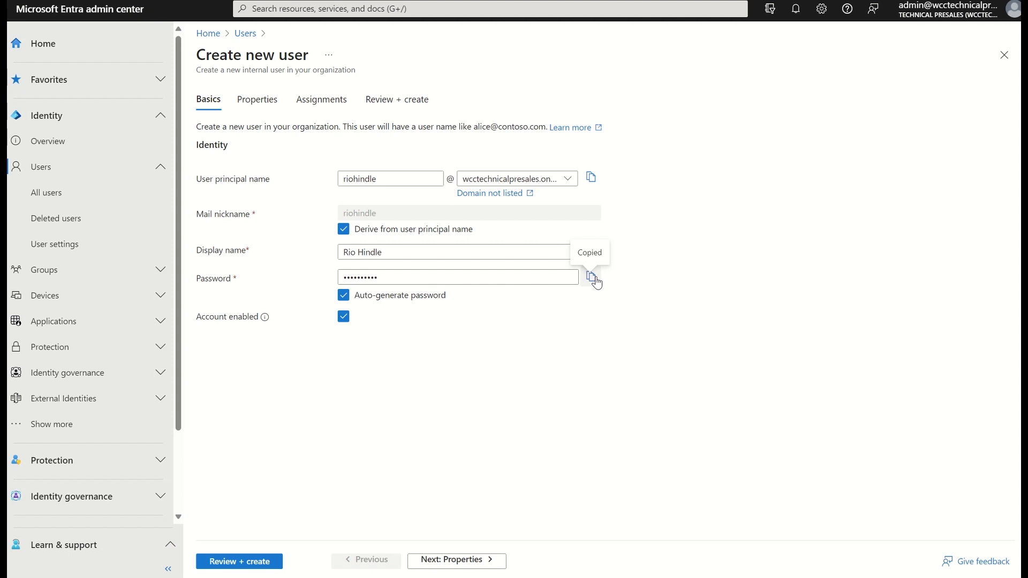
Toggle manual password entry, keep the auto-generated password, and continue to the Properties step
{"action": "left_click", "coordinate": [343, 296]}
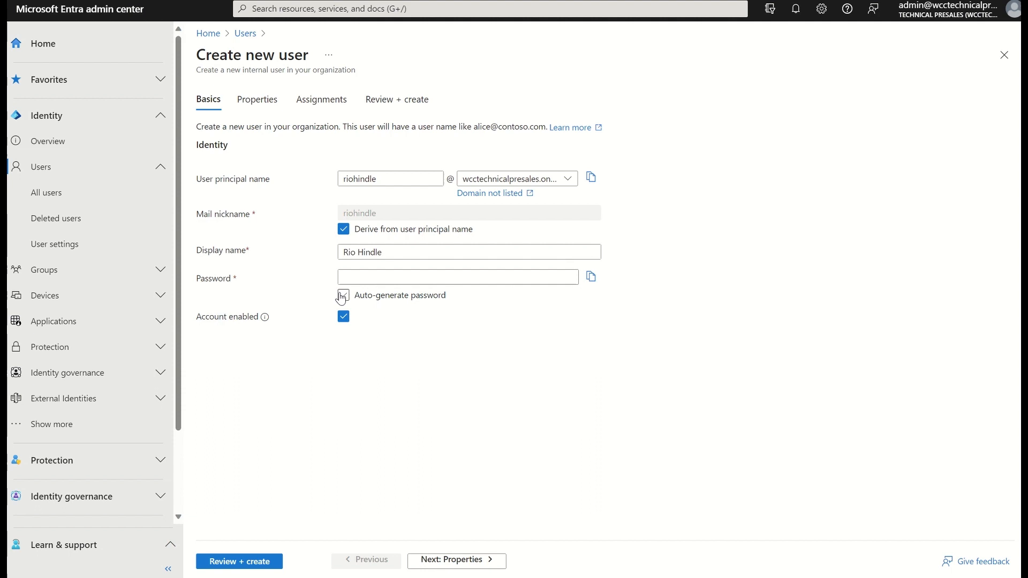
{"action": "left_click", "coordinate": [343, 296]}
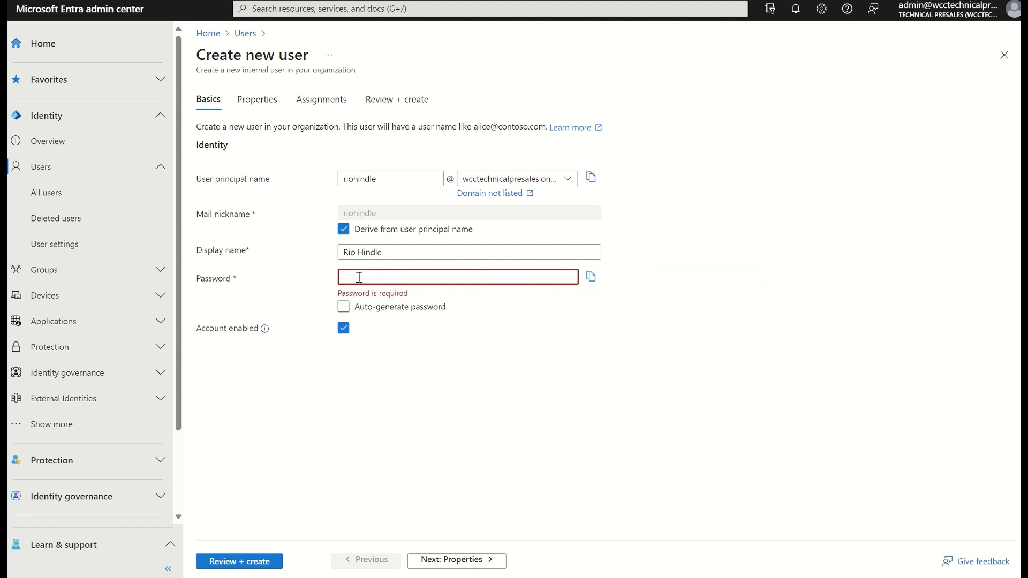
{"action": "mouse_move", "coordinate": [472, 346]}
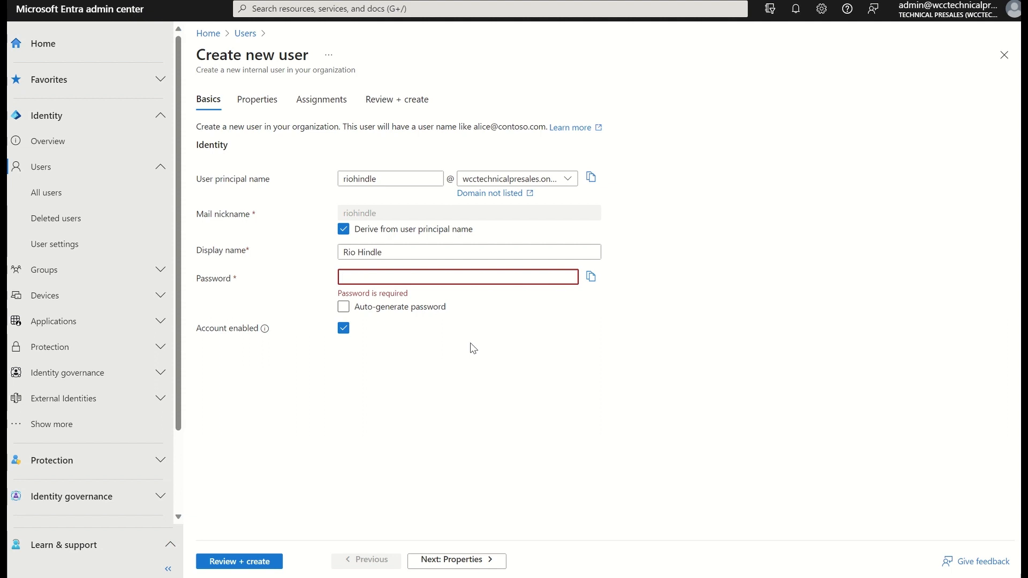
{"action": "left_click", "coordinate": [457, 276]}
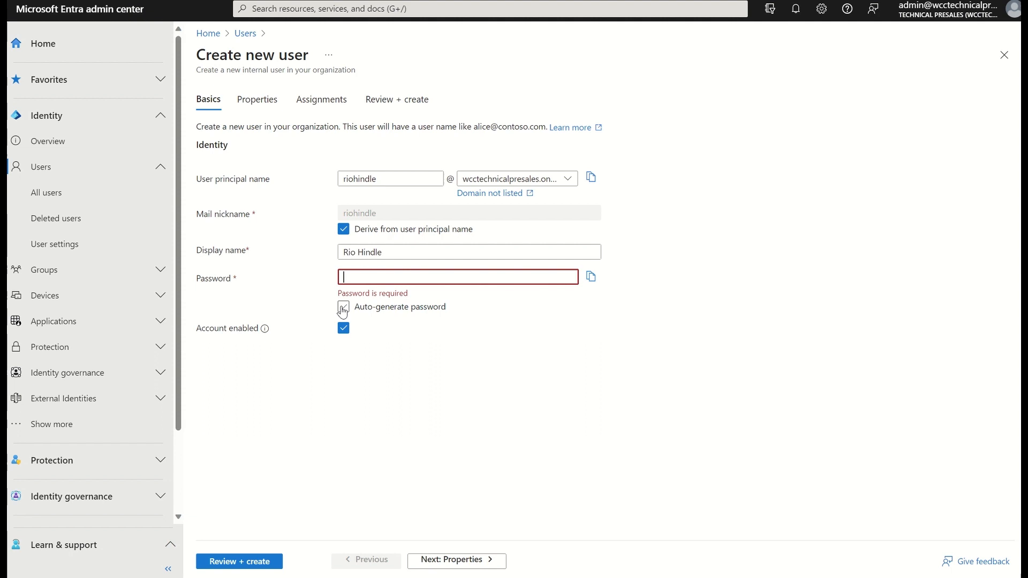
{"action": "left_click", "coordinate": [343, 308]}
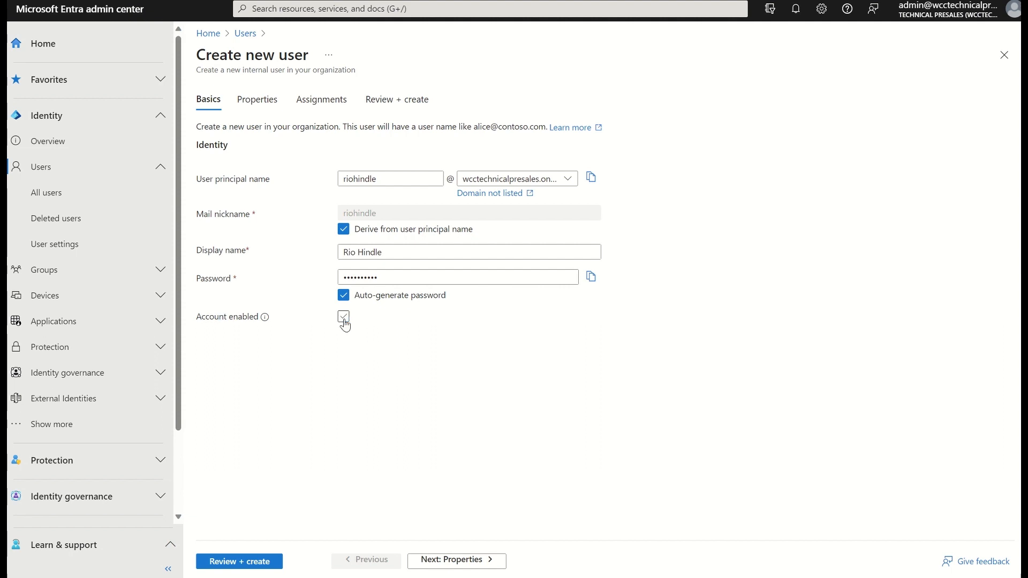
{"action": "left_click", "coordinate": [344, 317]}
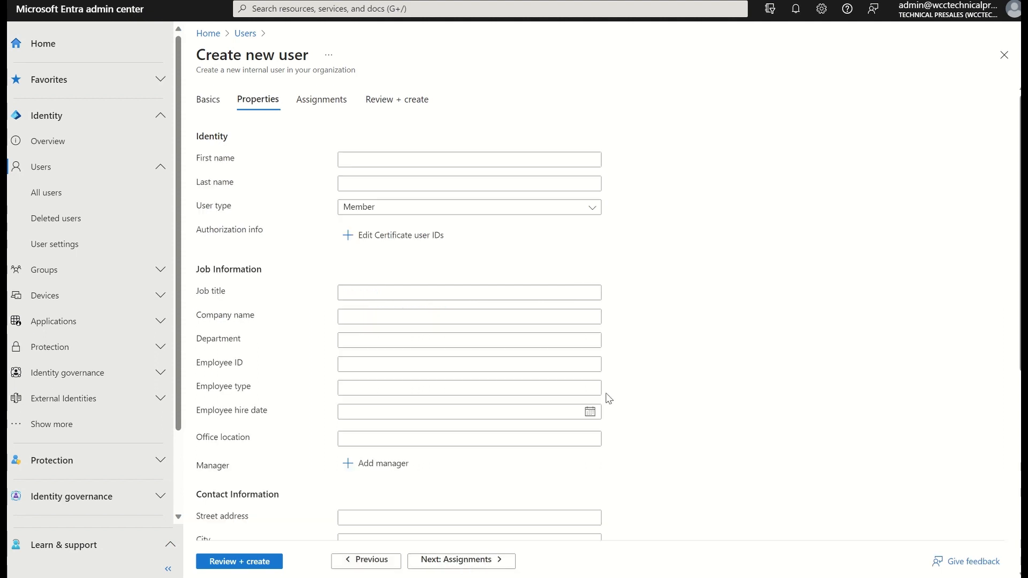
{"action": "mouse_move", "coordinate": [700, 209]}
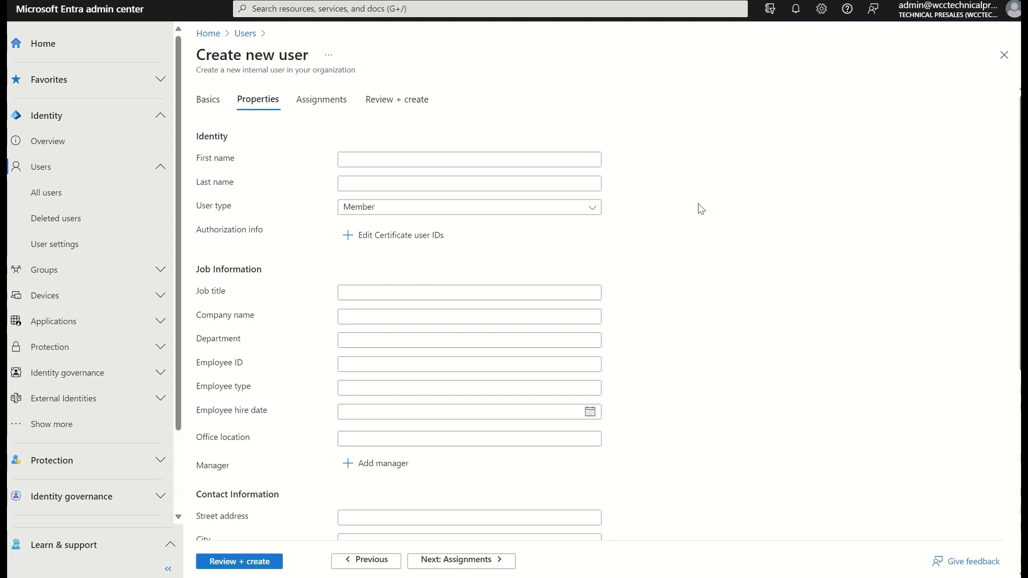
{"action": "mouse_move", "coordinate": [657, 216]}
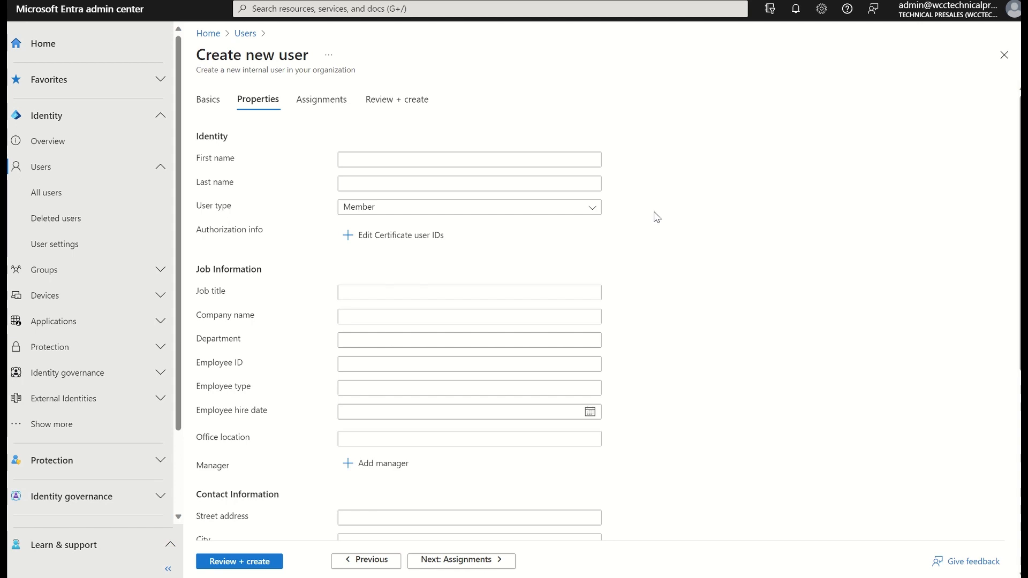
{"action": "left_click", "coordinate": [468, 207]}
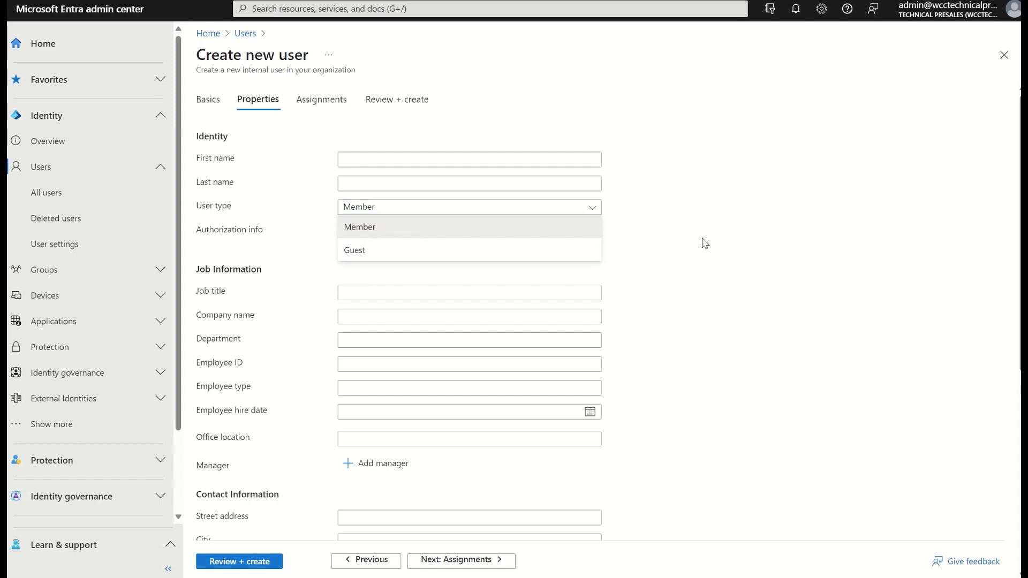
{"action": "left_click", "coordinate": [360, 227]}
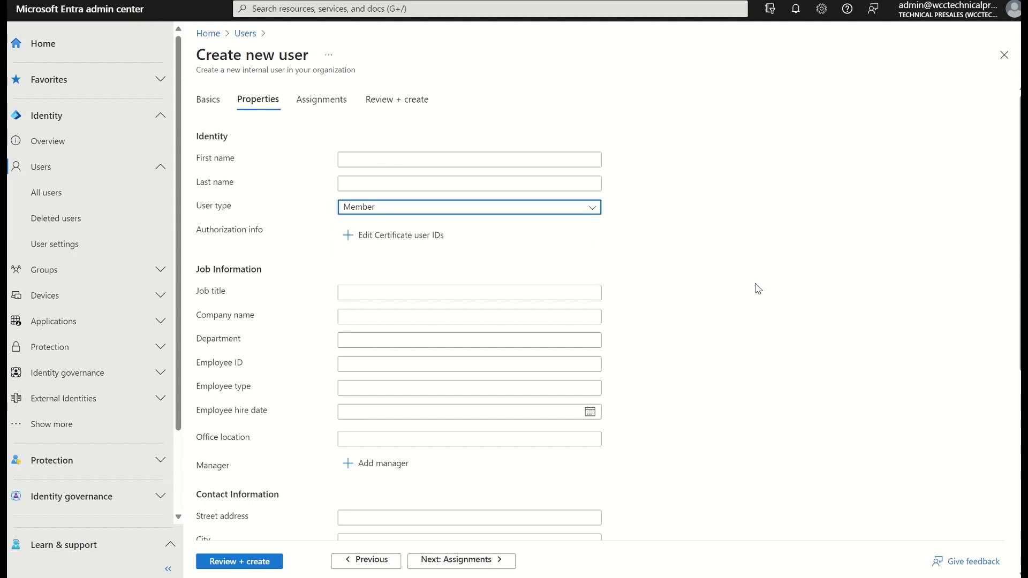
{"action": "mouse_move", "coordinate": [368, 257]}
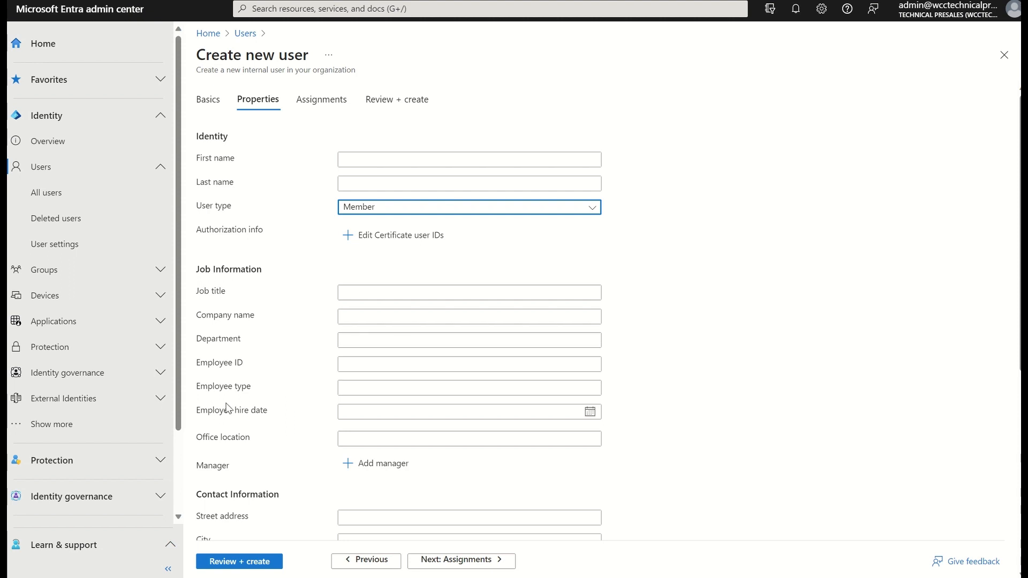
{"action": "mouse_move", "coordinate": [729, 402]}
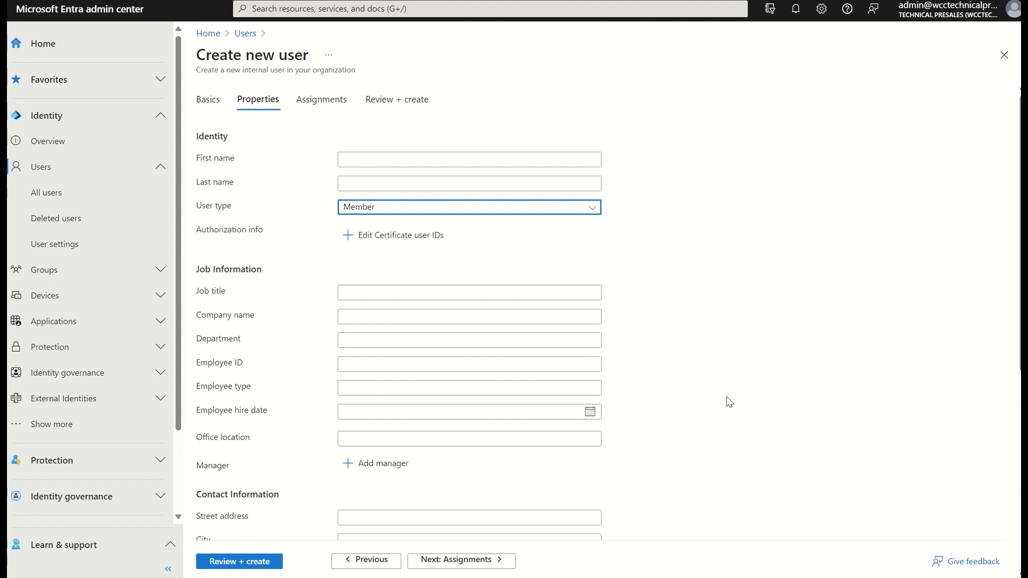
{"action": "mouse_move", "coordinate": [933, 413]}
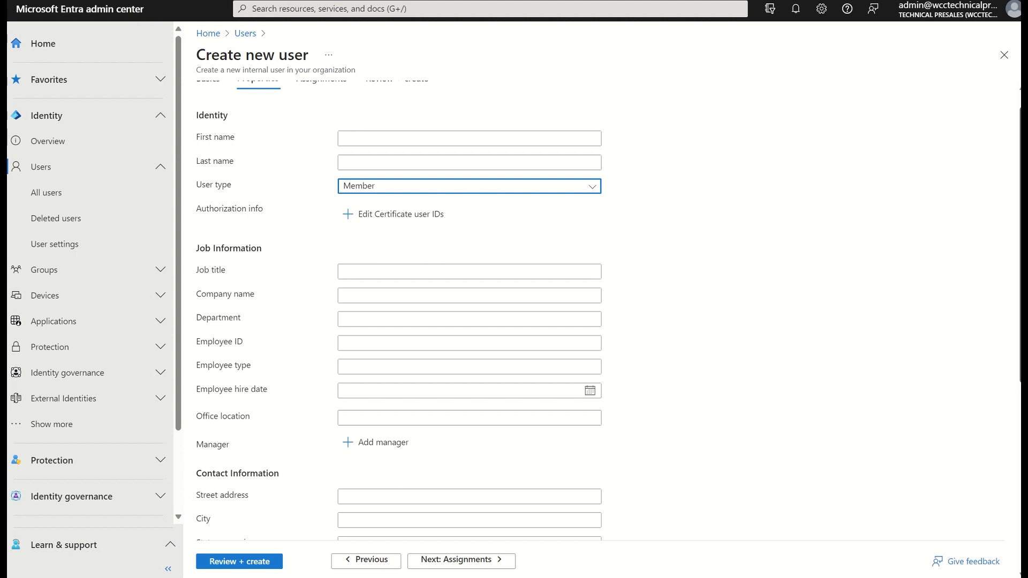
{"action": "scroll", "scroll_direction": "down", "scroll_amount": 3}
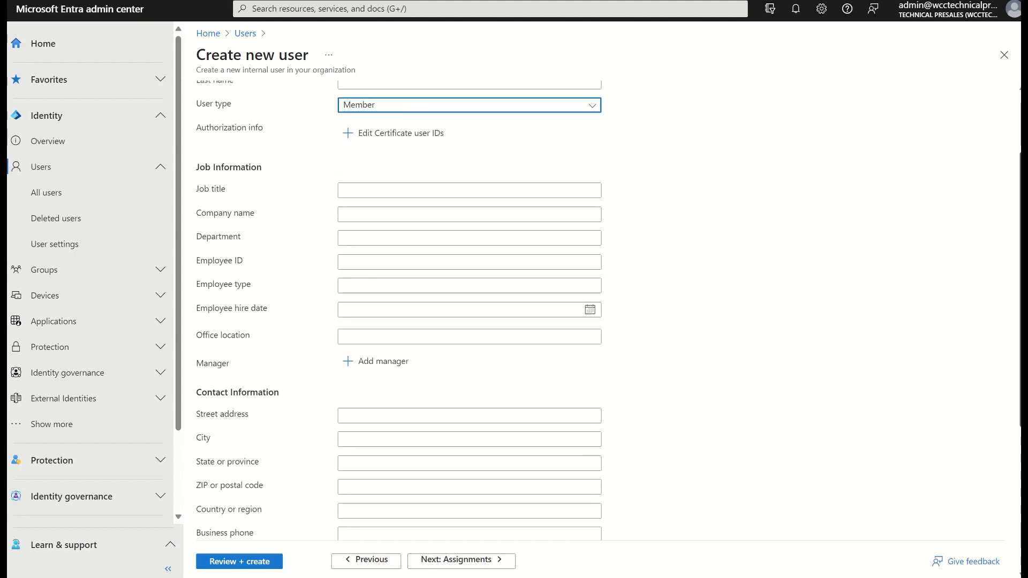
{"action": "scroll", "scroll_direction": "down", "scroll_amount": 3}
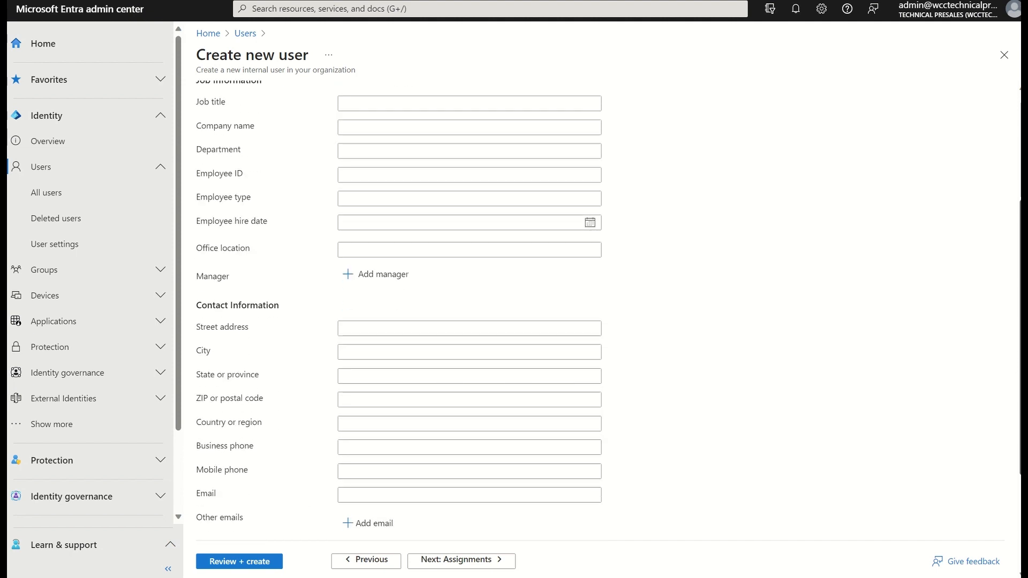
{"action": "scroll", "scroll_direction": "down", "scroll_amount": 3}
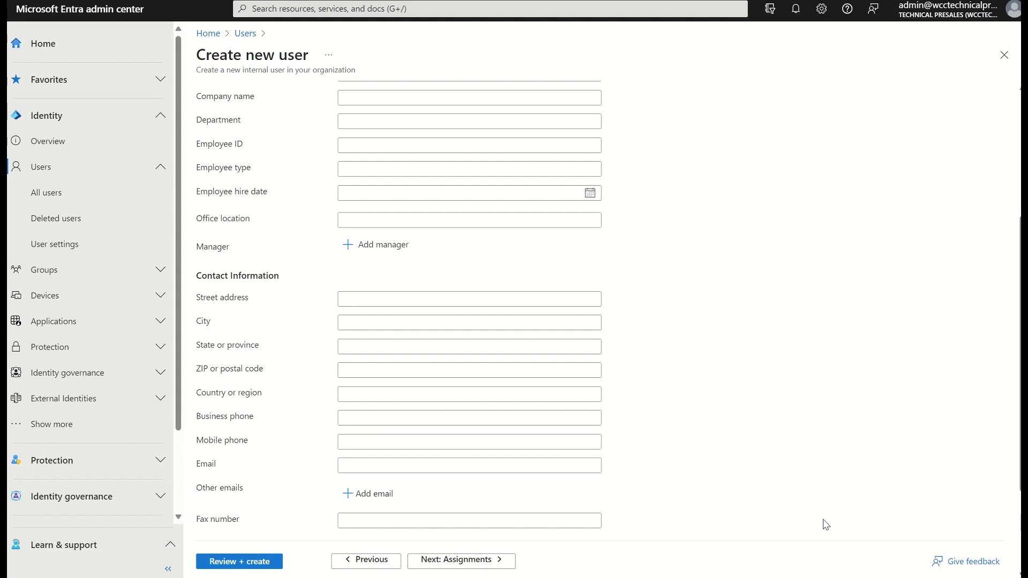
{"action": "mouse_move", "coordinate": [241, 384]}
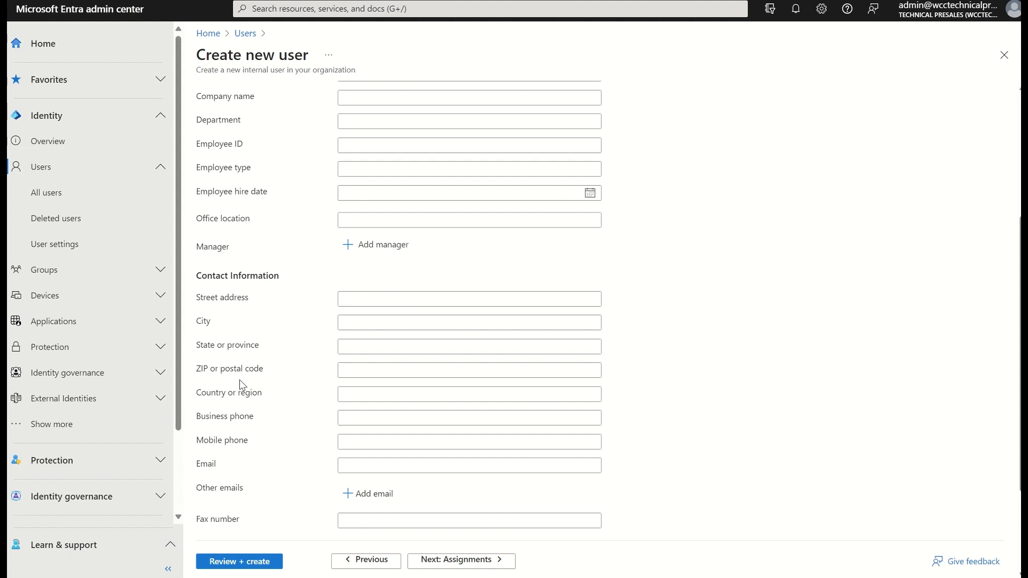
{"action": "left_click", "coordinate": [469, 442]}
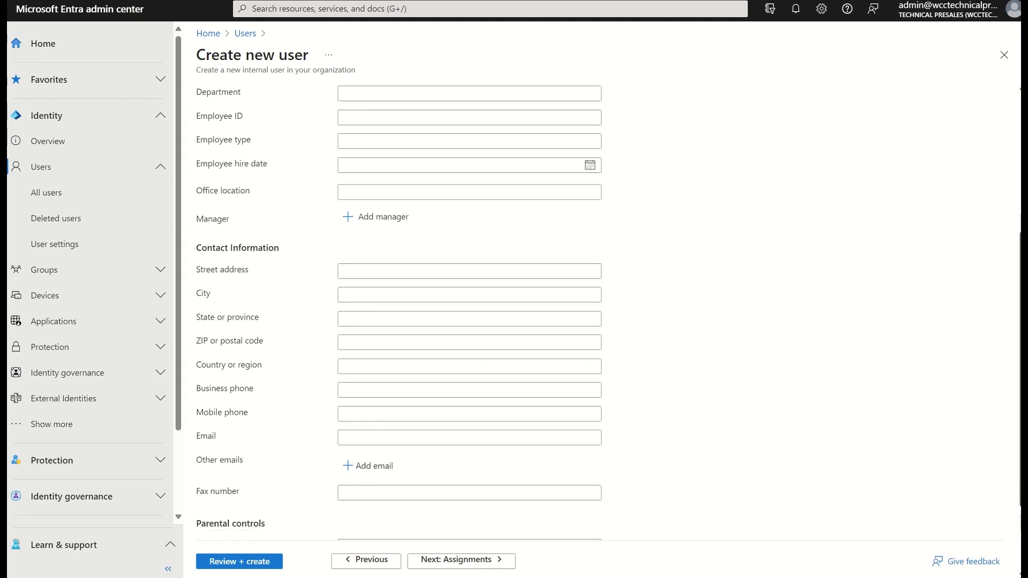
{"action": "scroll", "scroll_direction": "down", "scroll_amount": 3}
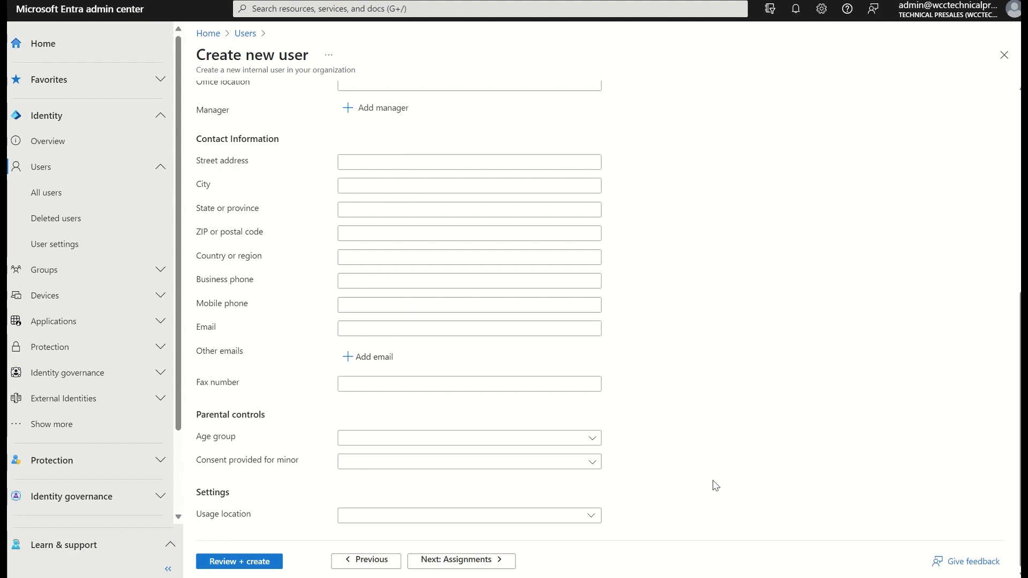
Look at the Age group options and leave the setting unchosen
{"action": "left_click", "coordinate": [468, 438]}
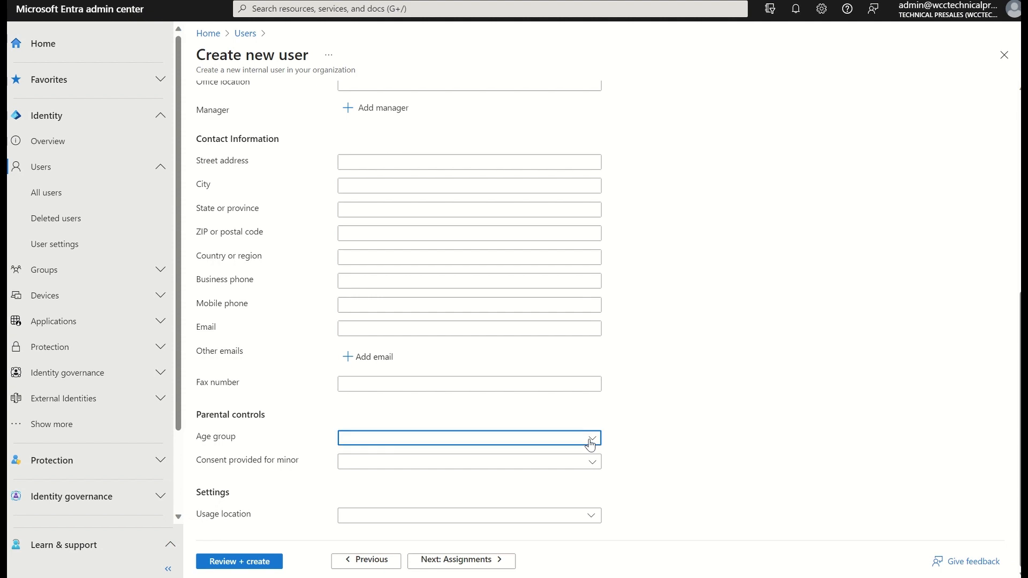
{"action": "left_click", "coordinate": [469, 437]}
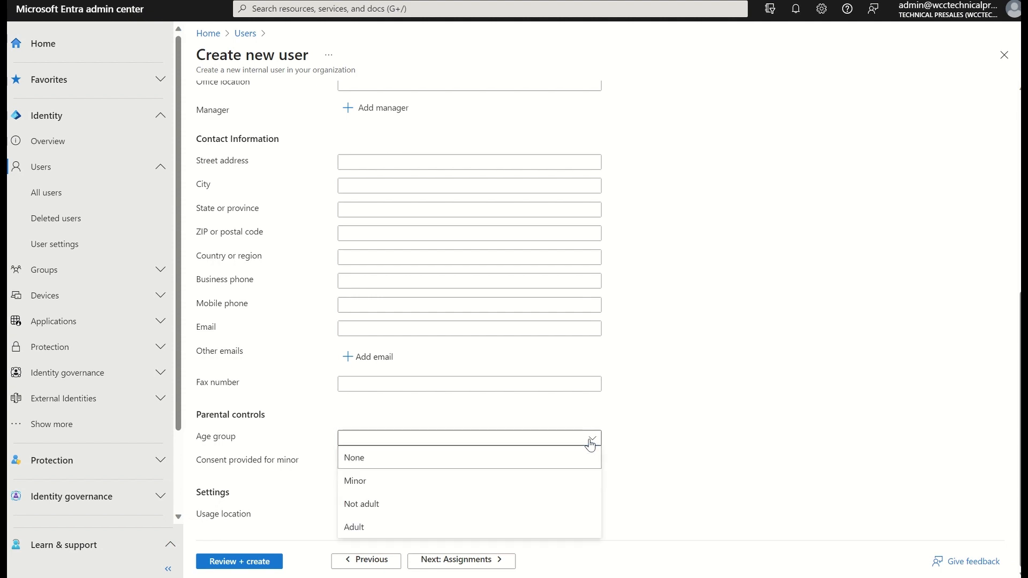
{"action": "left_click", "coordinate": [469, 462]}
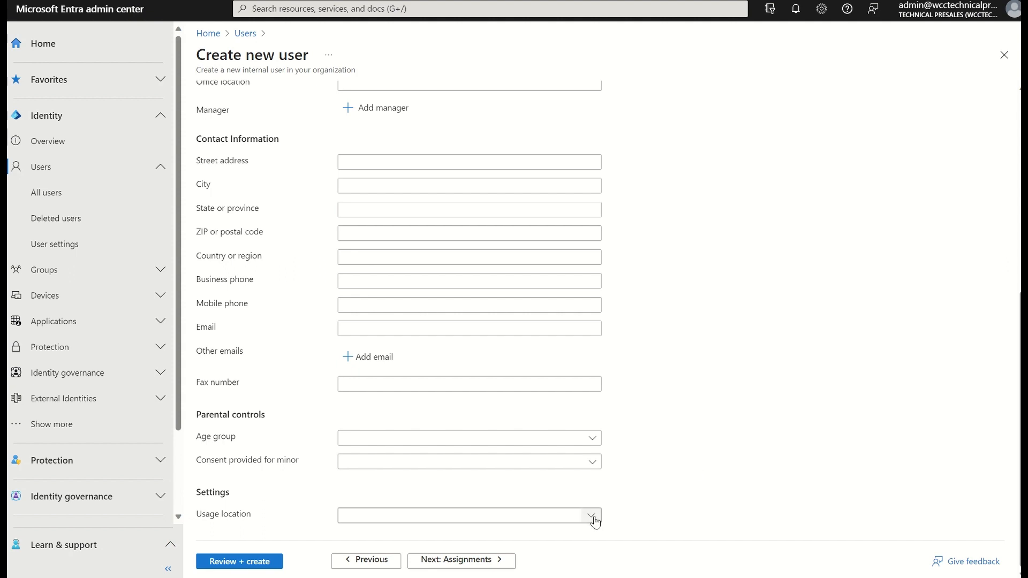
Set Usage location to United Kingdom and continue to the Assignments step
{"action": "left_click", "coordinate": [590, 516]}
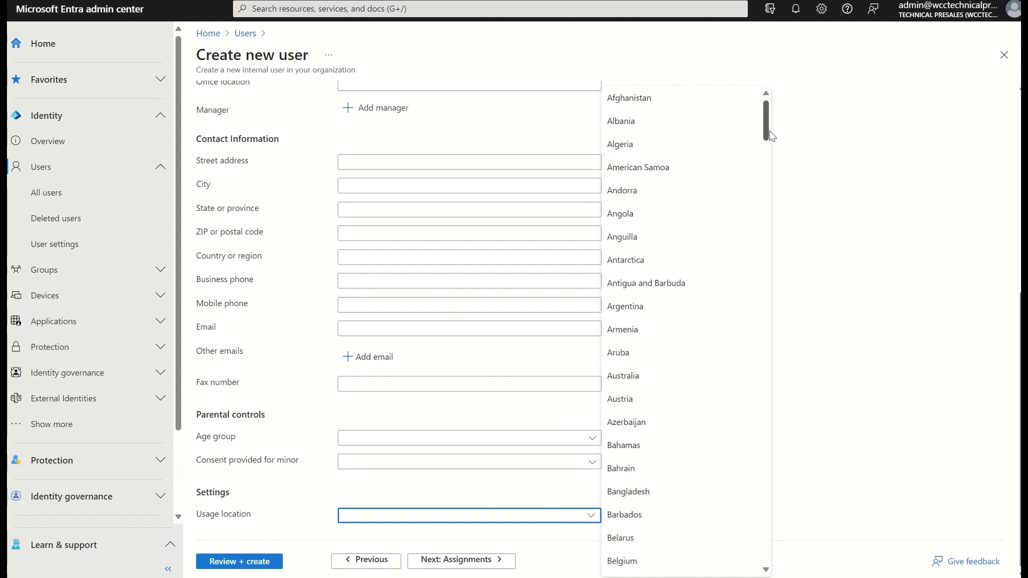
{"action": "scroll", "scroll_direction": "down", "scroll_amount": 3}
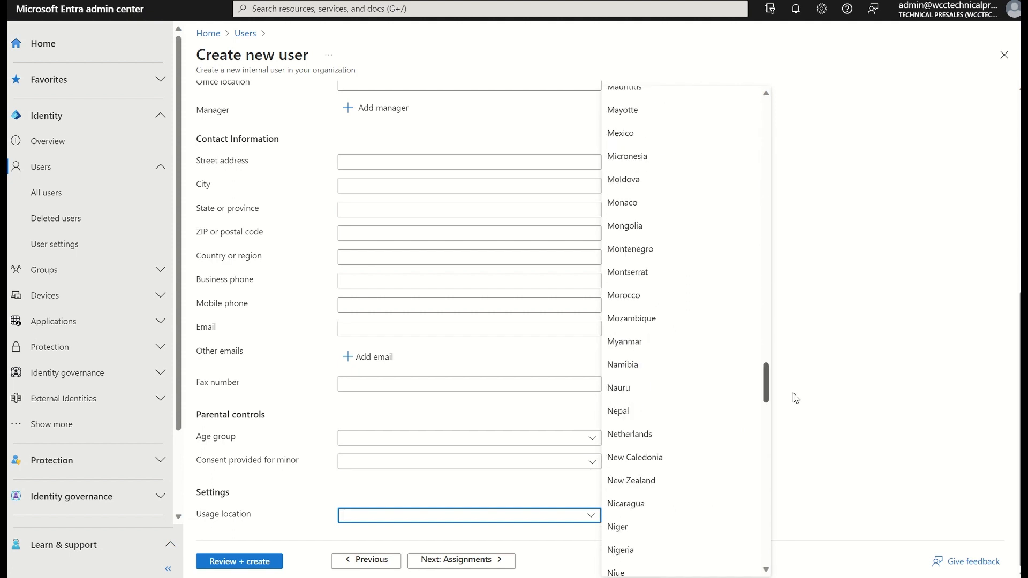
{"action": "scroll", "scroll_direction": "down", "scroll_amount": 3}
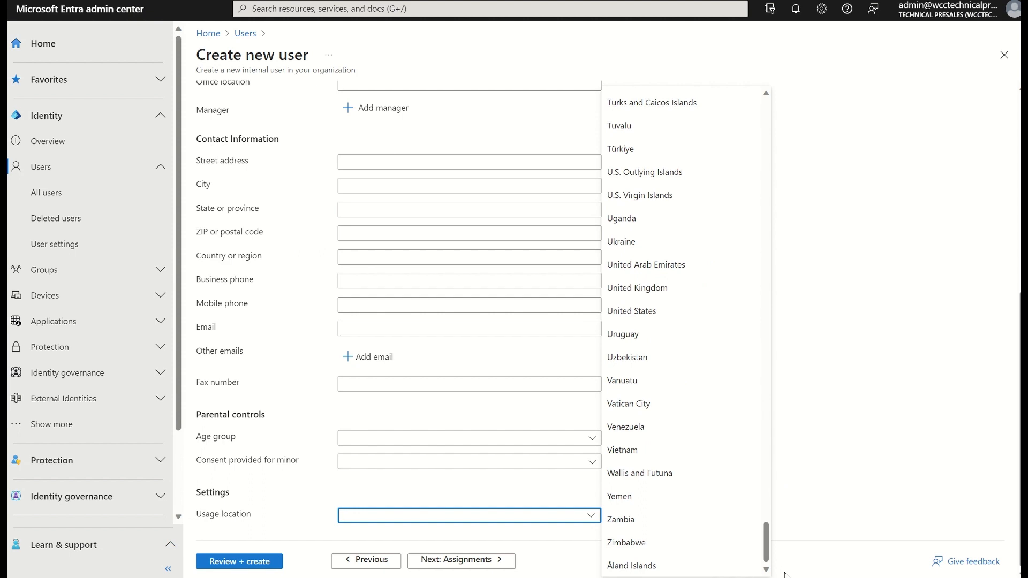
{"action": "mouse_move", "coordinate": [665, 288]}
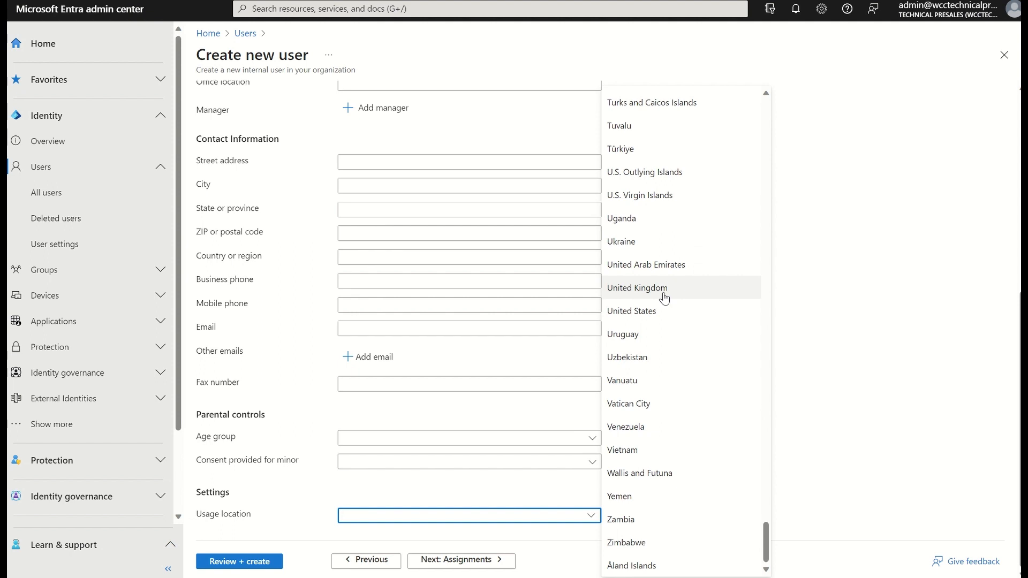
{"action": "left_click", "coordinate": [636, 288]}
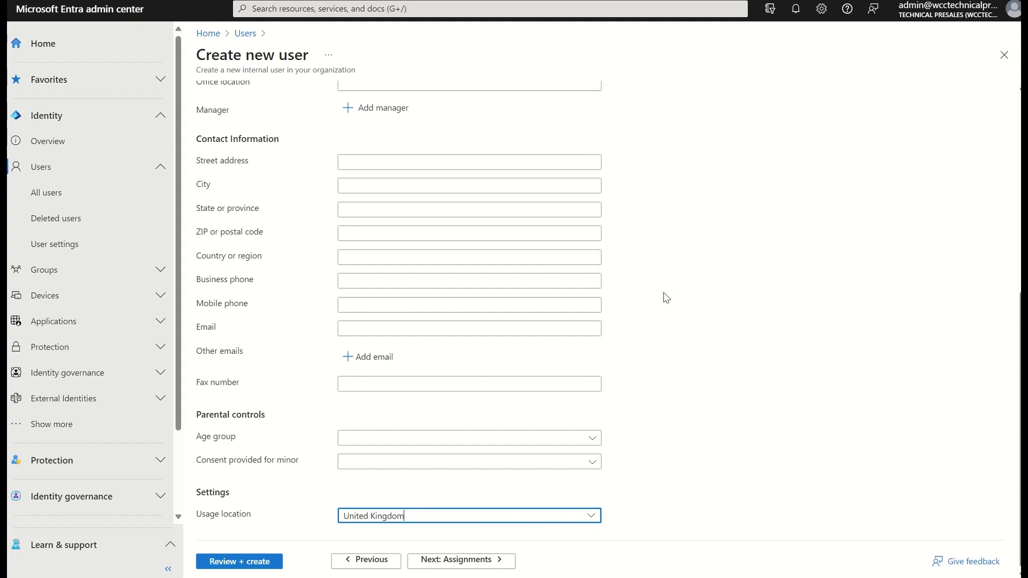
{"action": "mouse_move", "coordinate": [457, 480]}
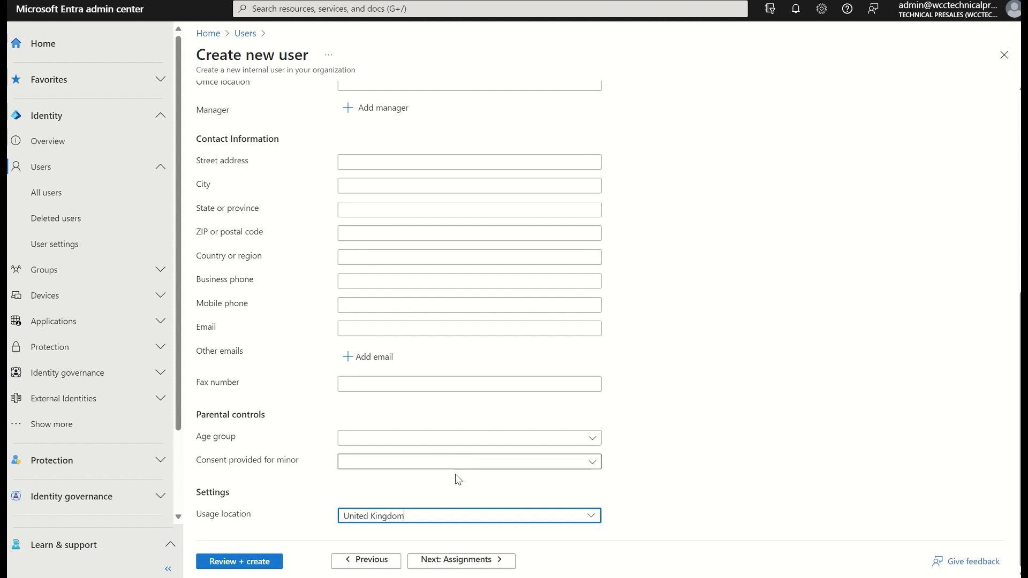
{"action": "left_click", "coordinate": [460, 560]}
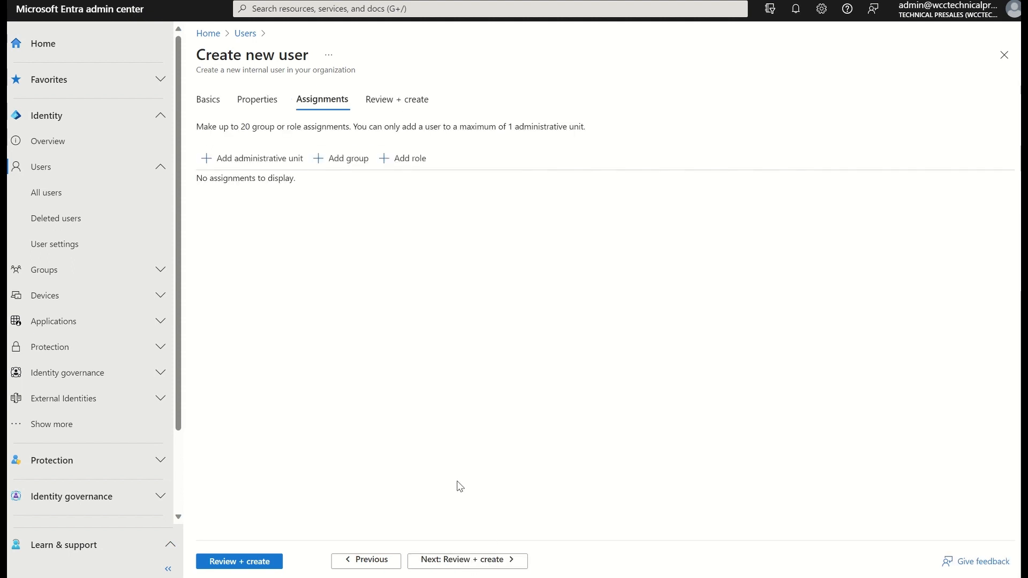
{"action": "mouse_move", "coordinate": [418, 266]}
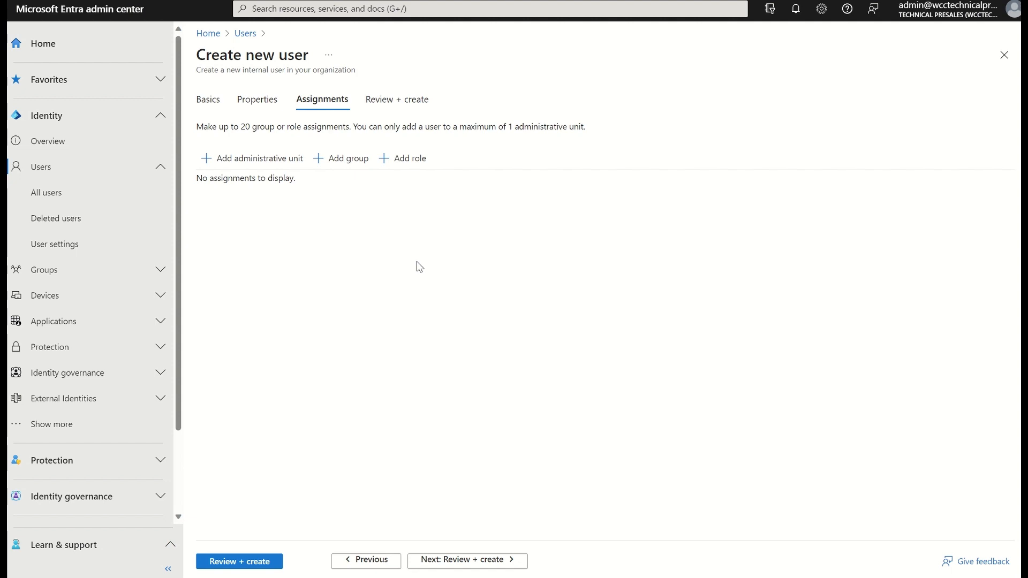
{"action": "left_click", "coordinate": [467, 560]}
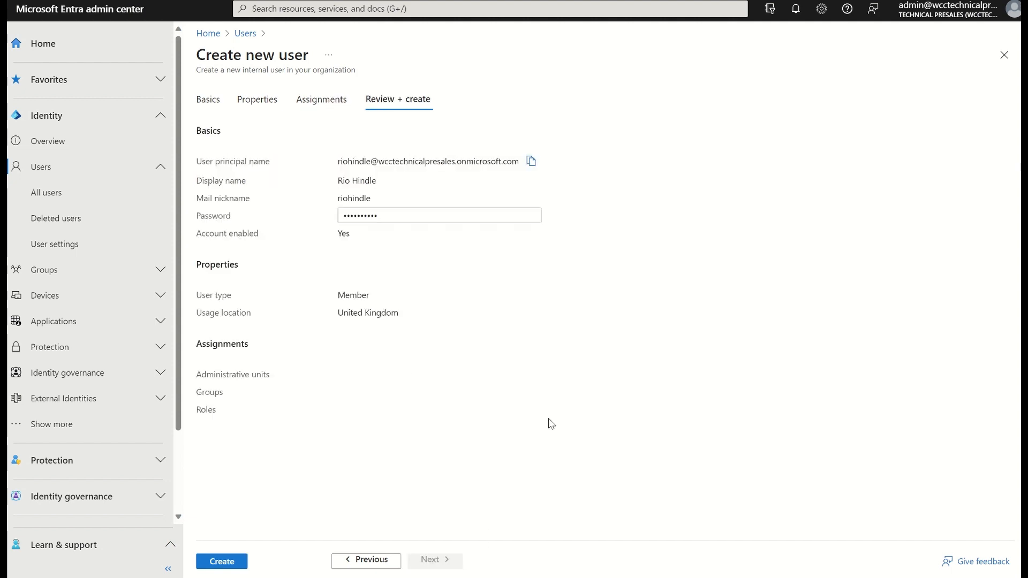